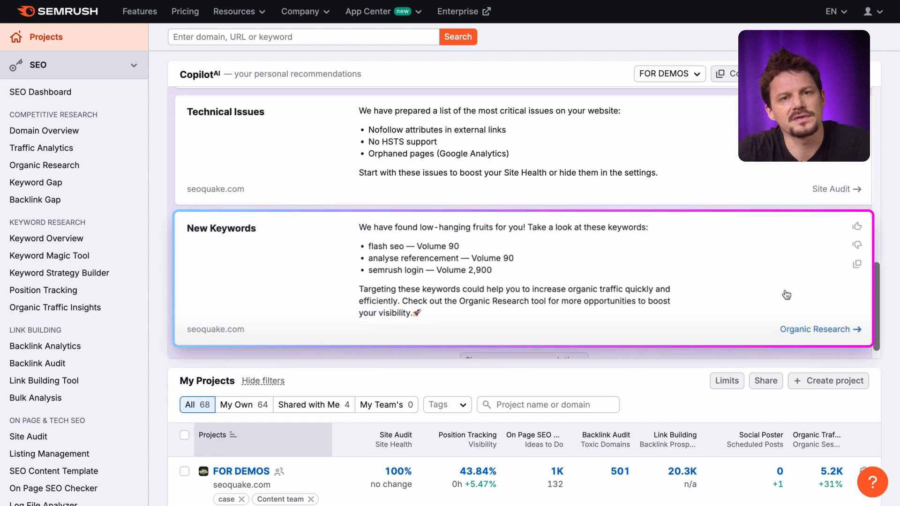
mouse_move(802, 319)
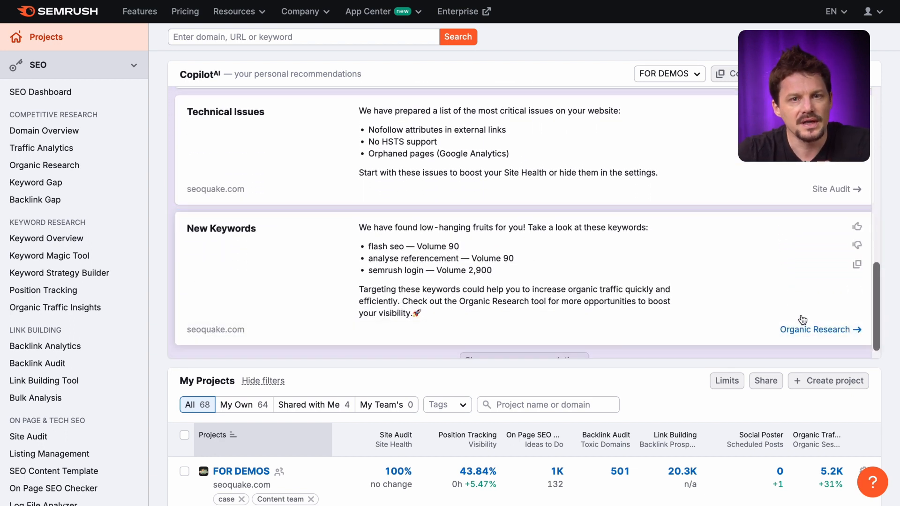
Open the Organic Research report for seoquake.com from Copilot's New Keywords card
click(816, 329)
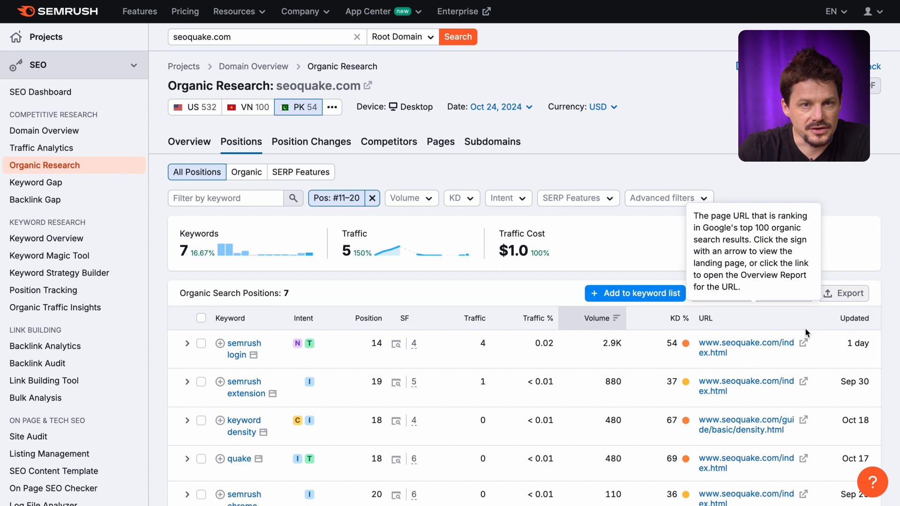
Review the seven keywords ranking 11–20, then switch to Keyword Overview
scroll(down, 3)
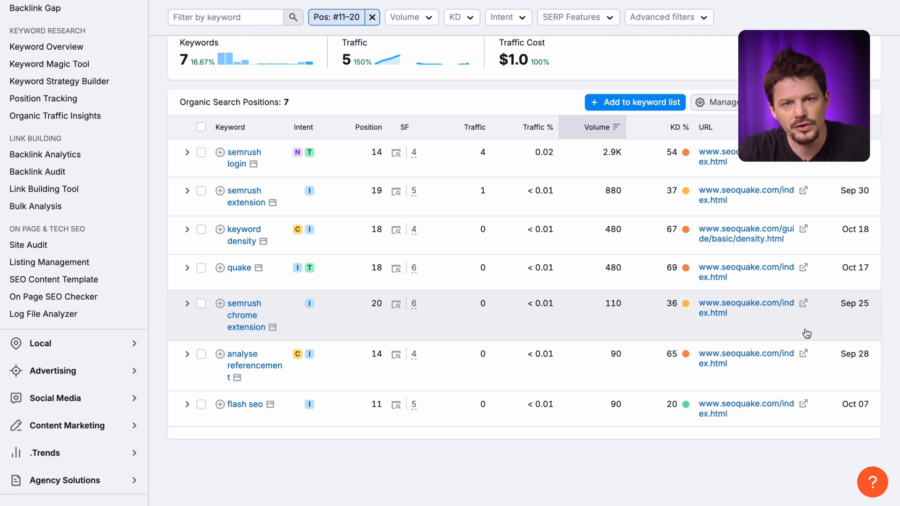
click(47, 46)
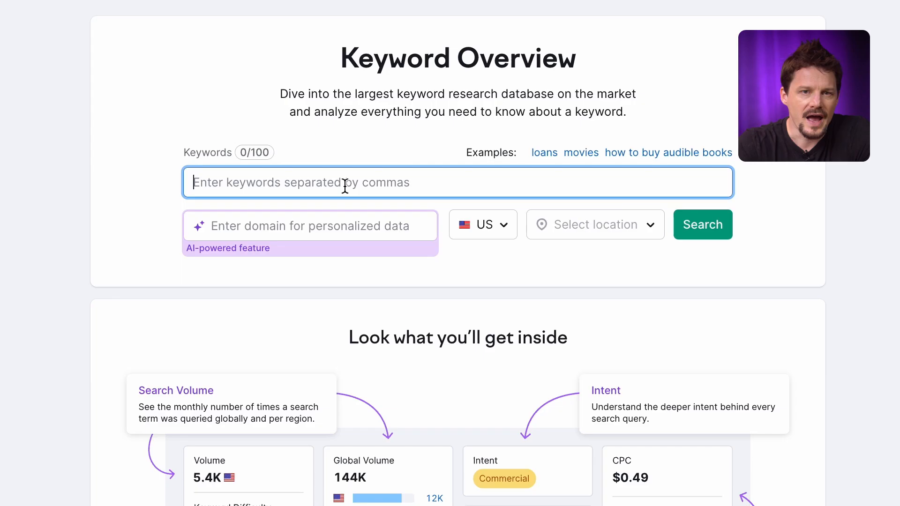
Look up 'website builder software', noting 82% difficulty and 1.3K US volume
text(website builde)
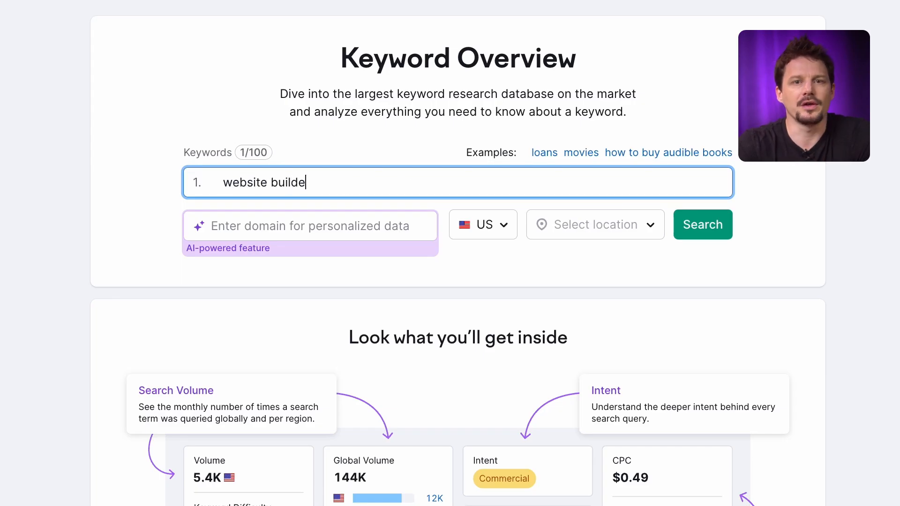
text(r software)
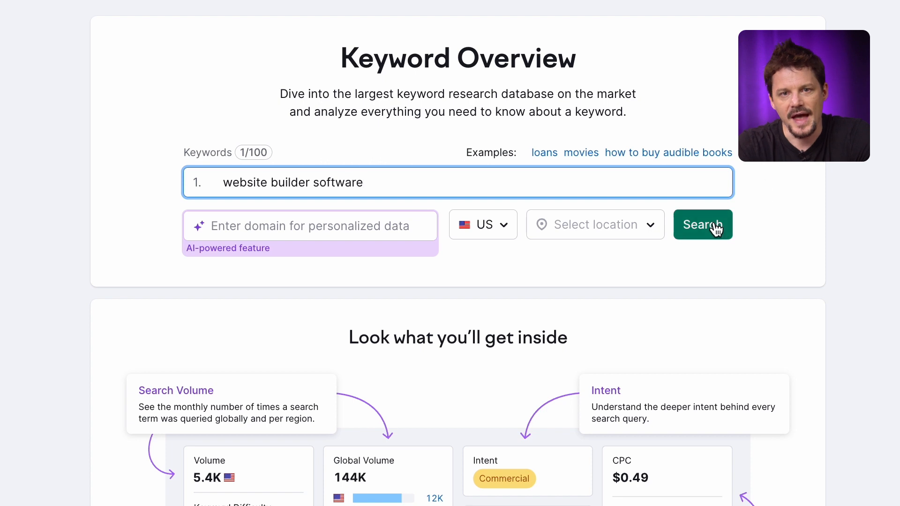
click(703, 224)
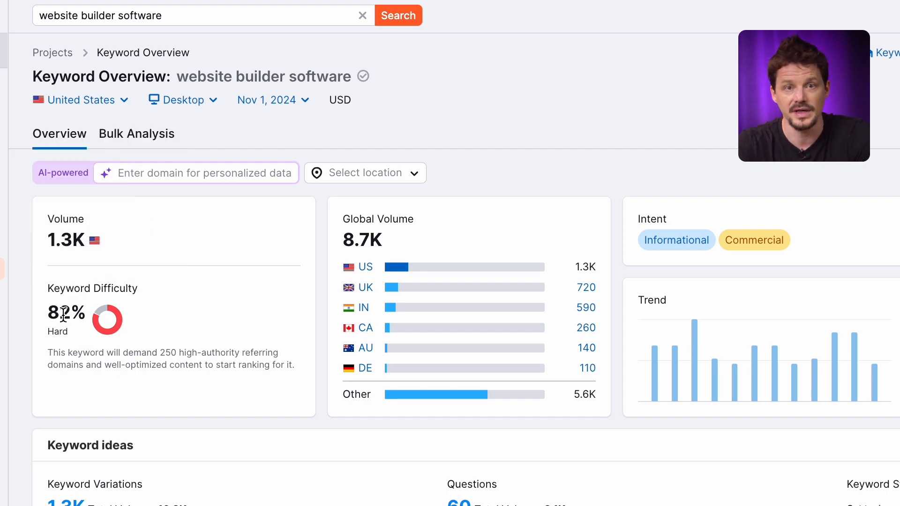
double_click(66, 313)
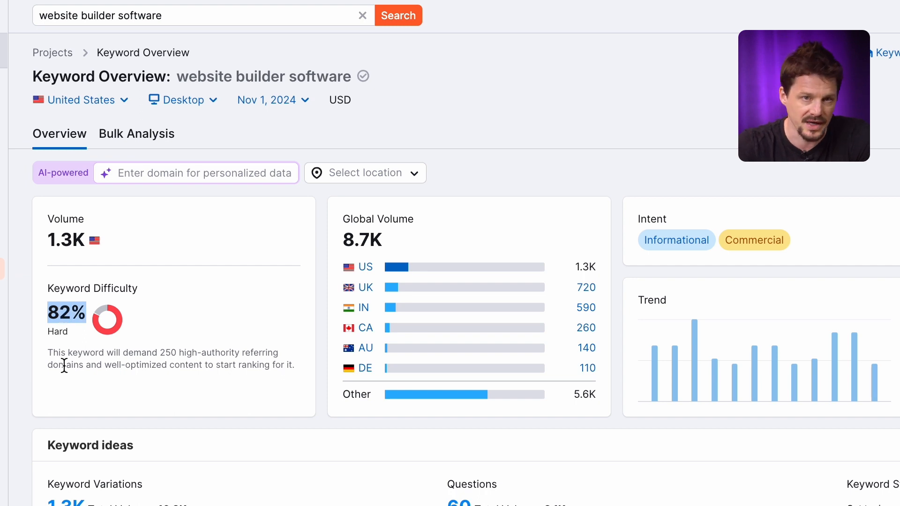
click(195, 172)
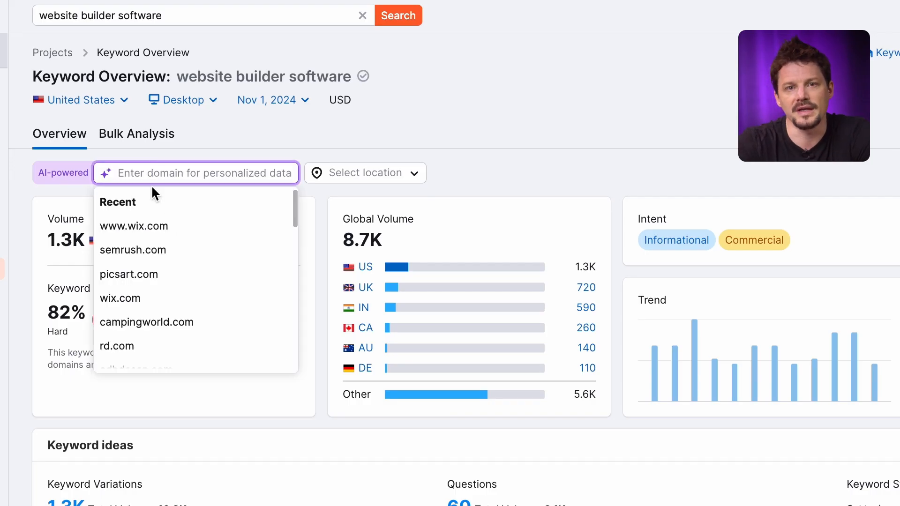
click(133, 225)
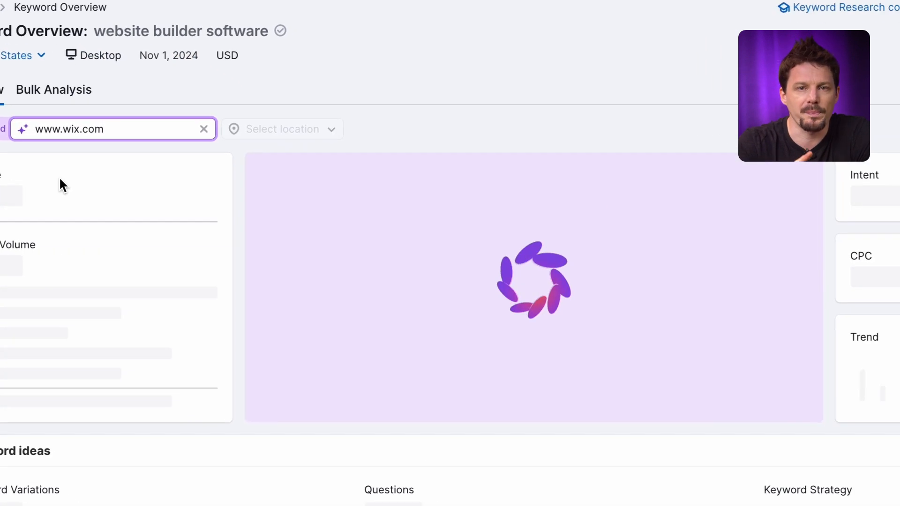
scroll(down, 3)
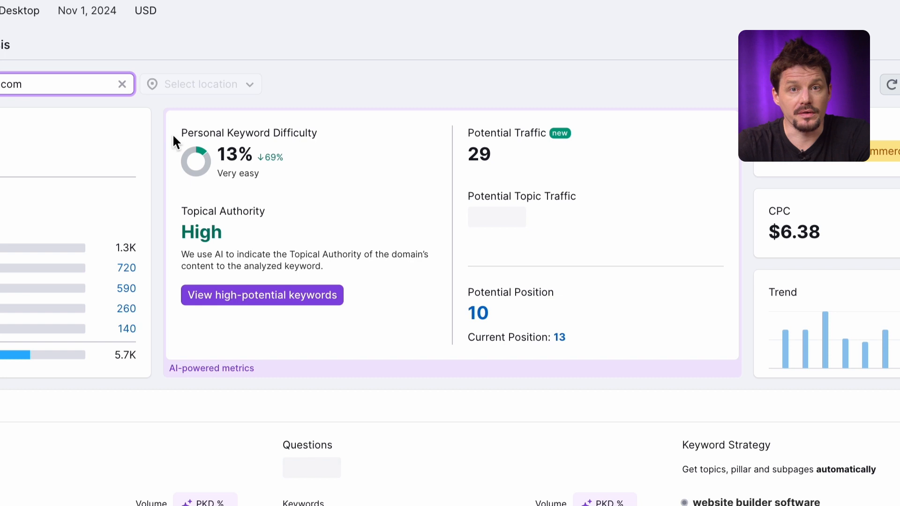
mouse_move(267, 159)
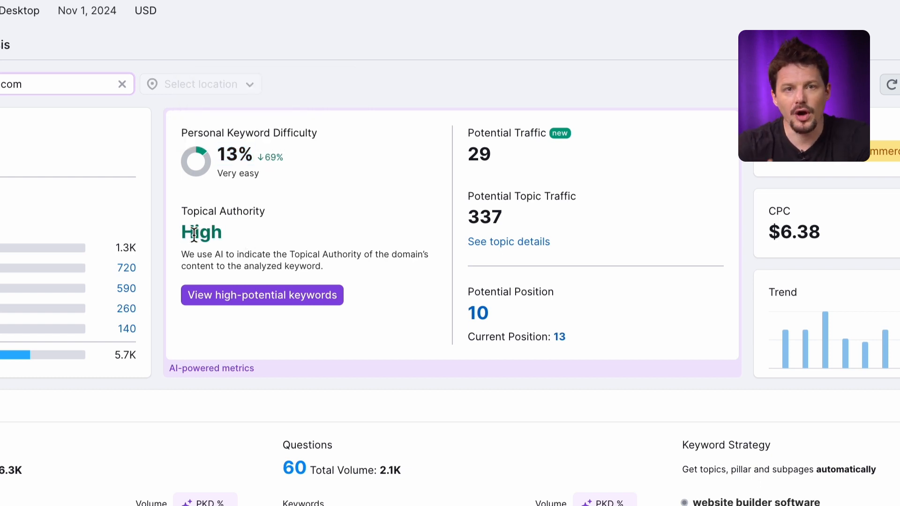
mouse_move(247, 211)
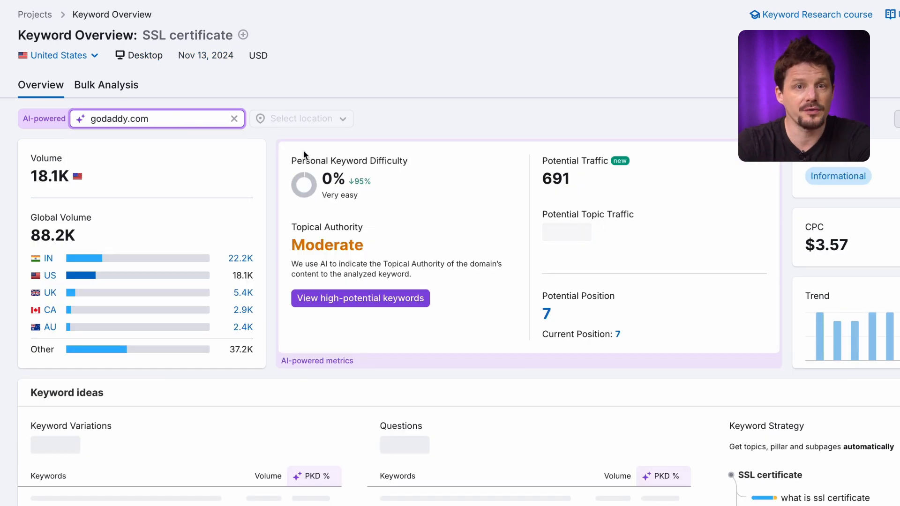
mouse_move(360, 180)
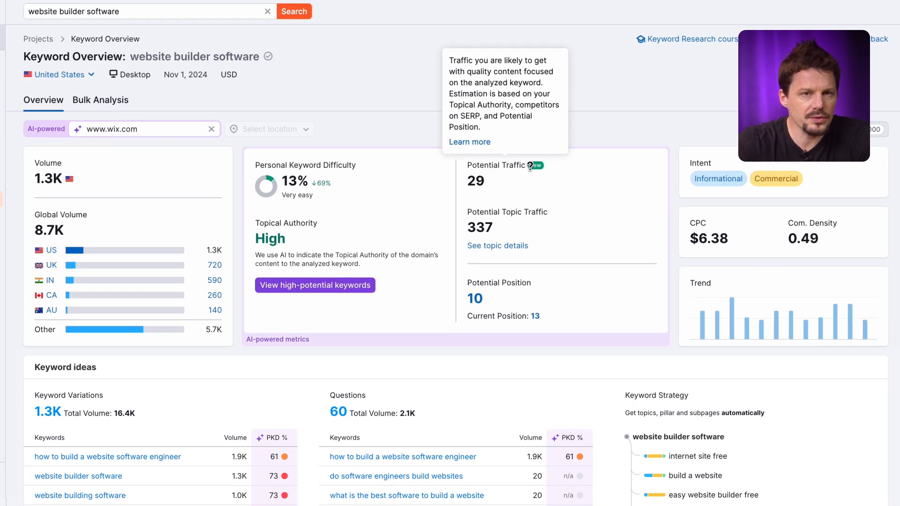
mouse_move(532, 212)
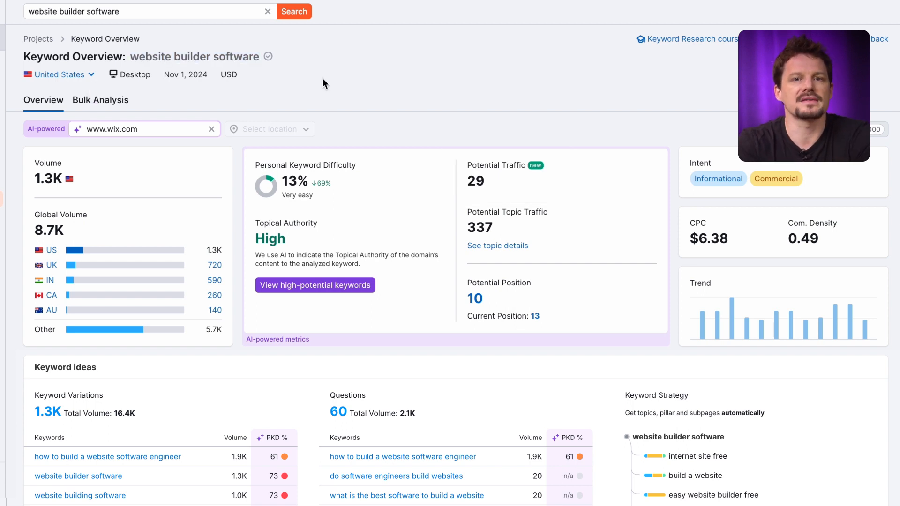
Switch SERP Analysis to domains and view results 11–20 containing wix.com
scroll(down, 3)
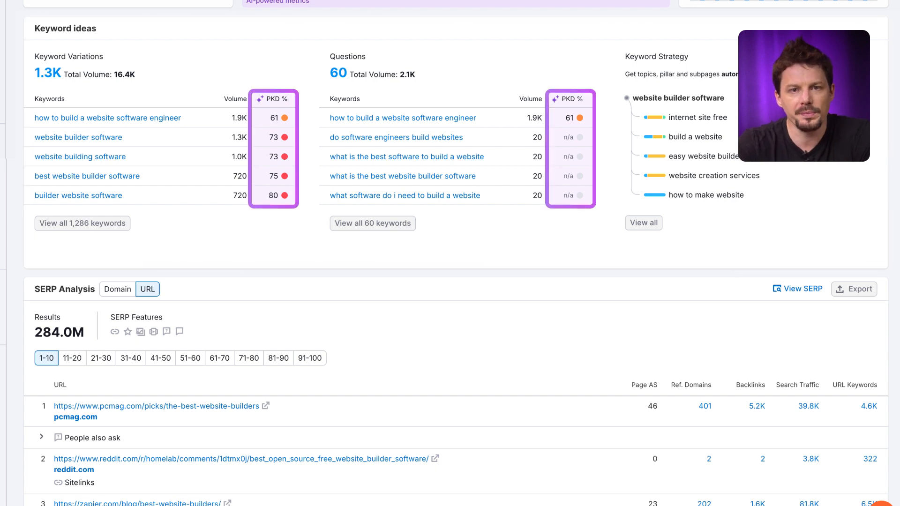
click(117, 289)
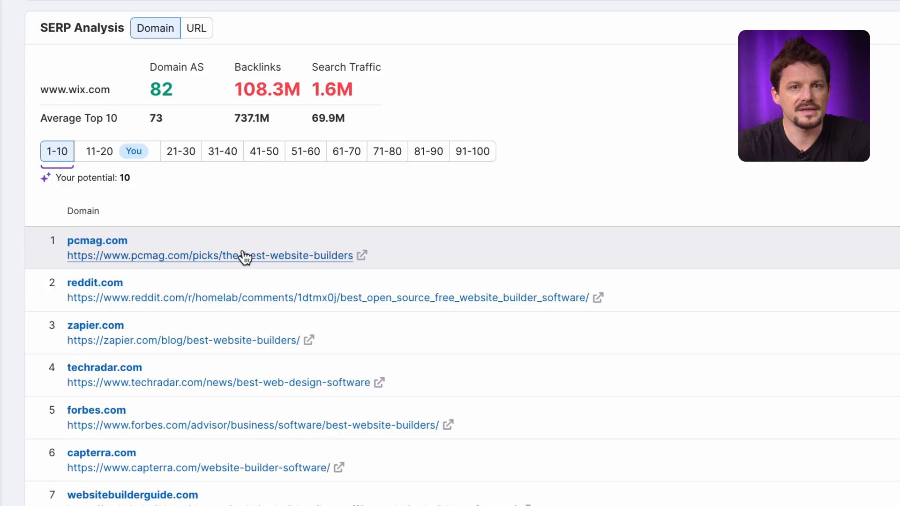
mouse_move(88, 172)
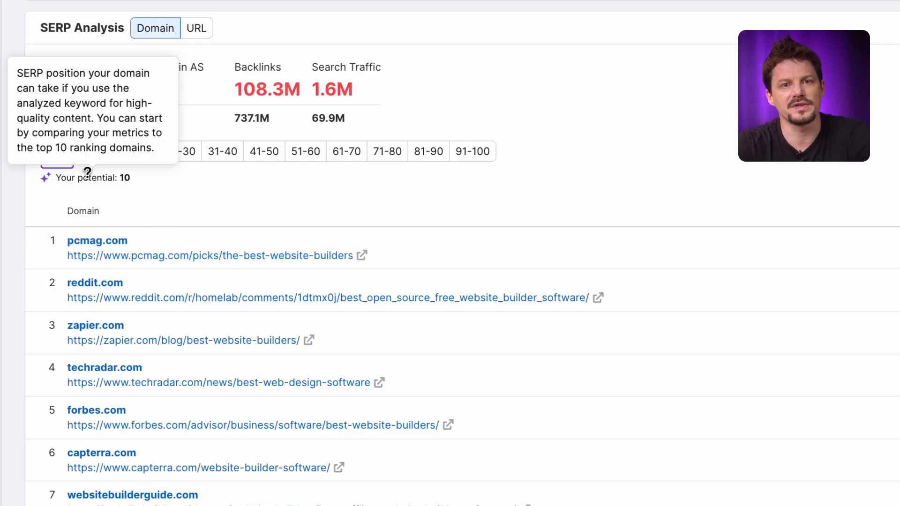
mouse_move(134, 151)
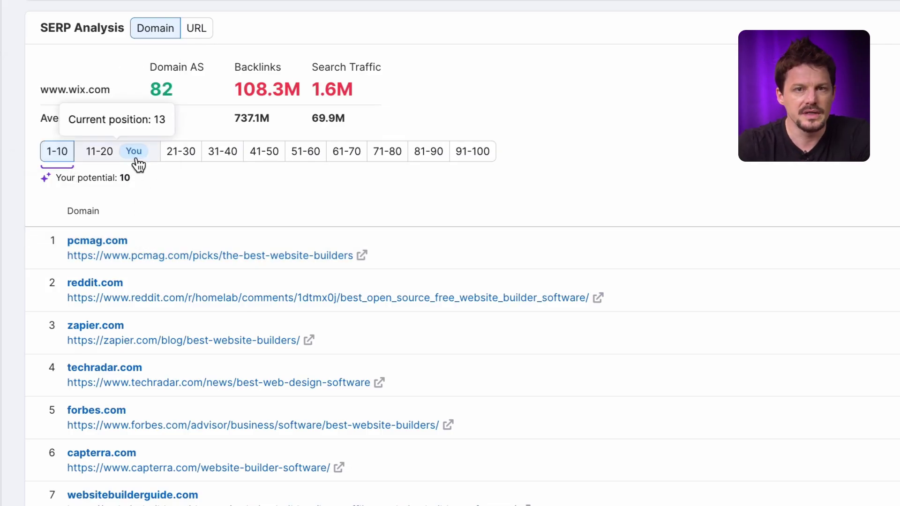
click(99, 151)
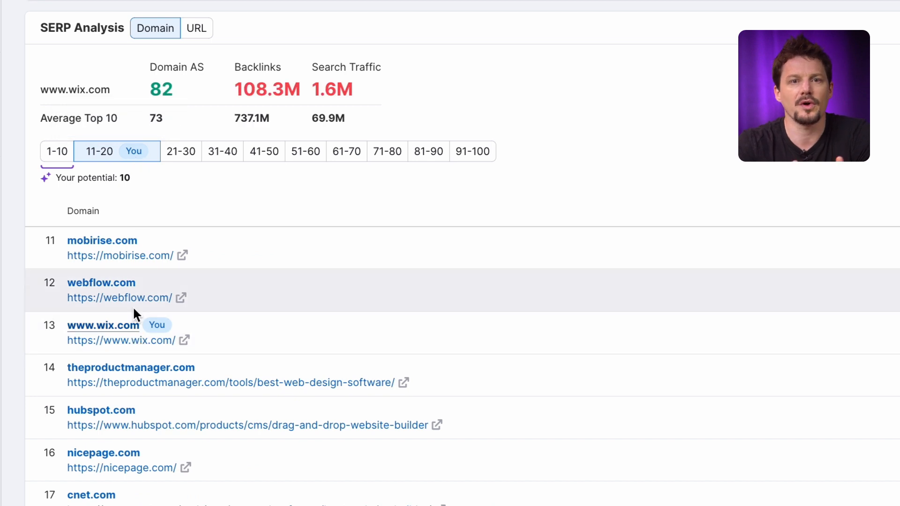
click(56, 151)
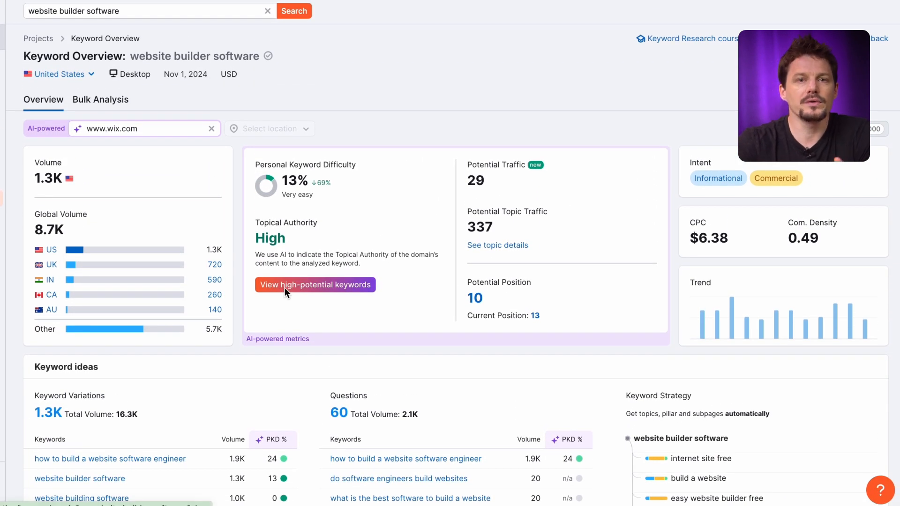
Open the 30 high-potential wix.com keywords and select them all
click(315, 284)
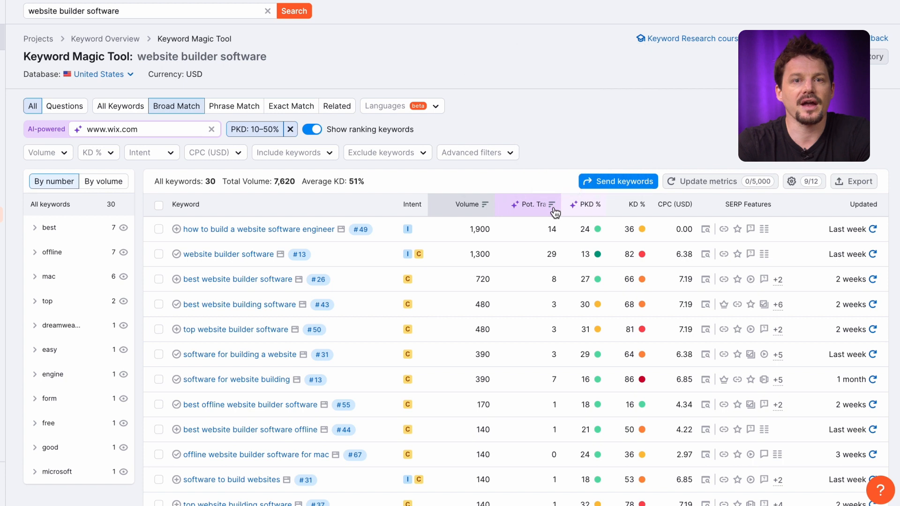
mouse_move(531, 204)
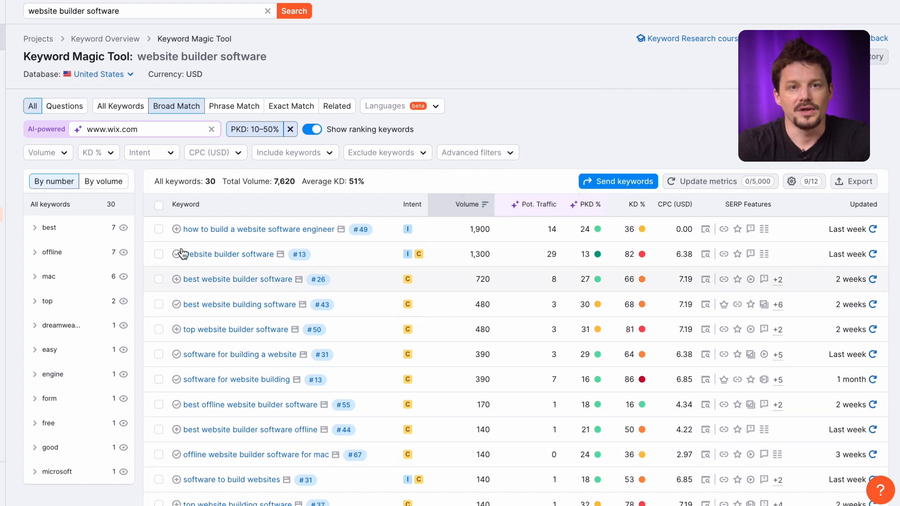
click(159, 204)
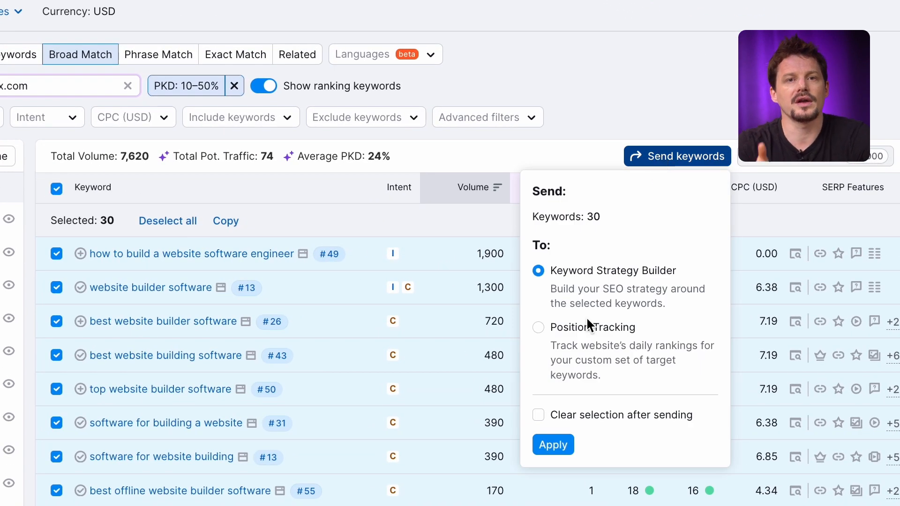
mouse_move(601, 289)
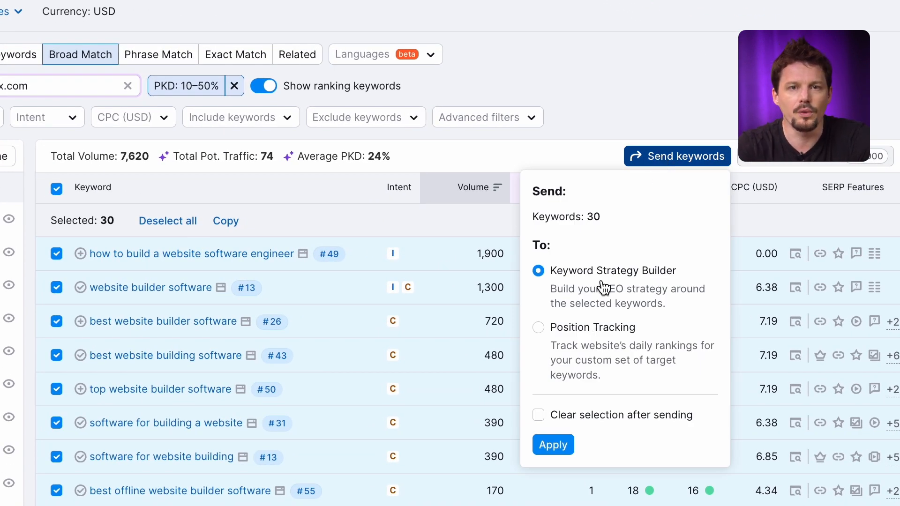
Apply sending the selected keywords to Keyword Strategy Builder
click(552, 444)
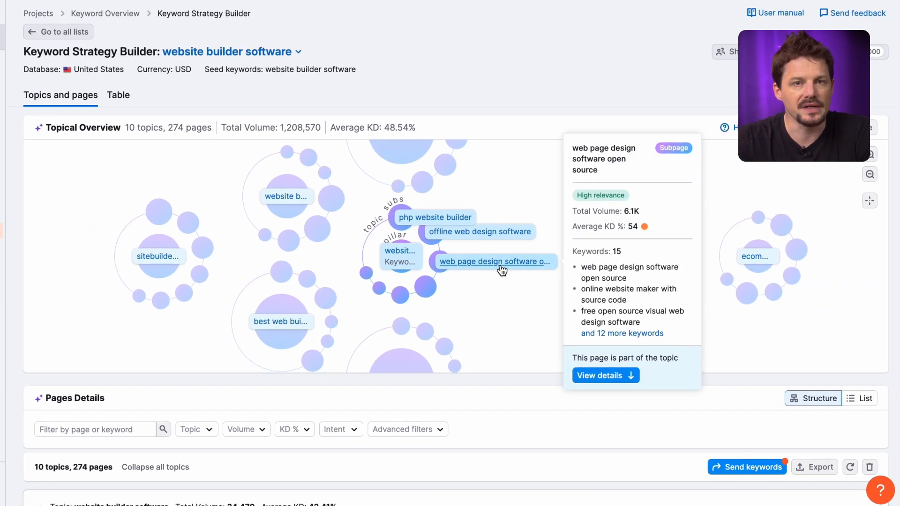
View details of the 'web page design software open source' subpage
click(601, 376)
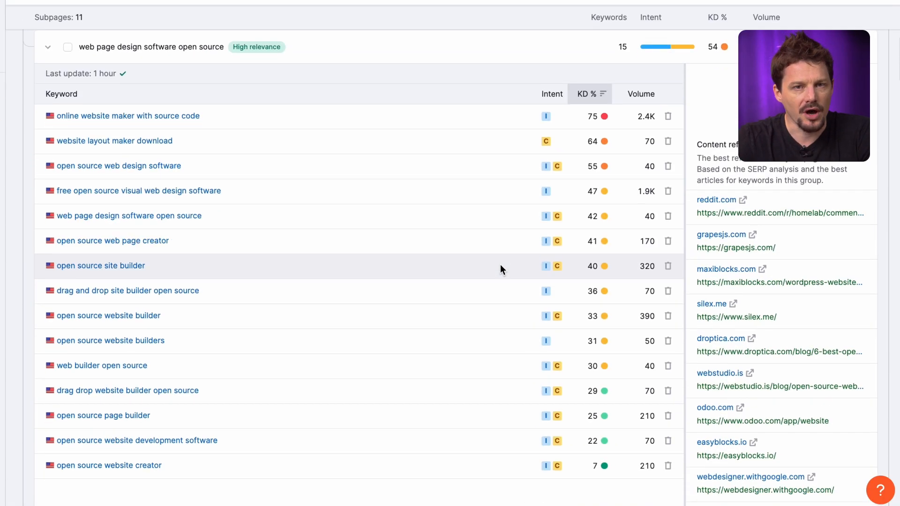
mouse_move(497, 142)
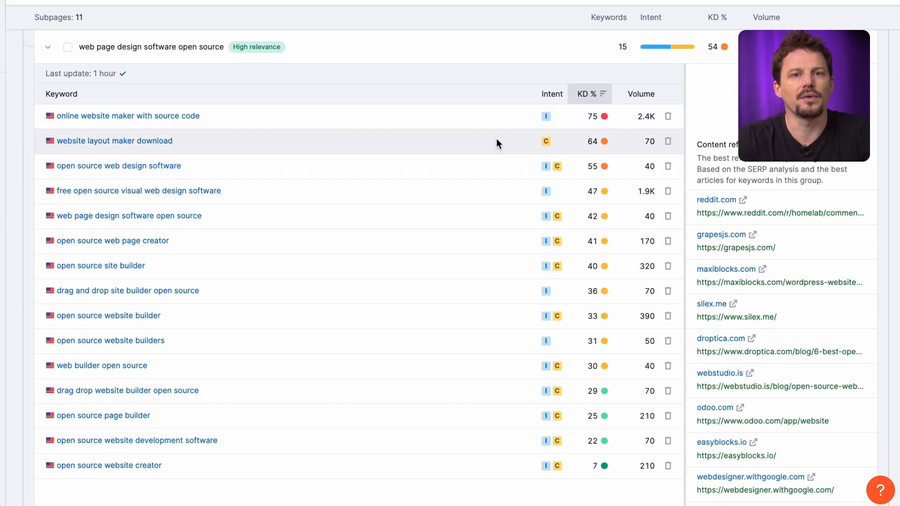
mouse_move(504, 473)
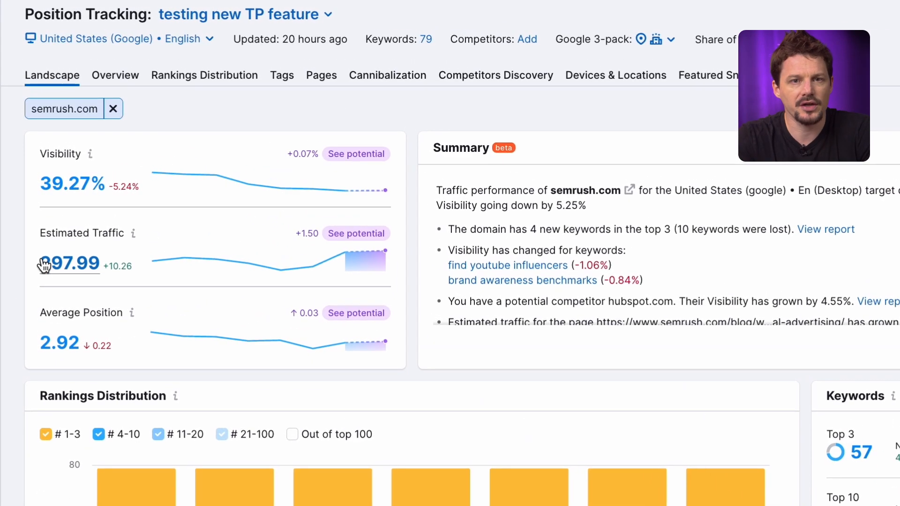
mouse_move(373, 258)
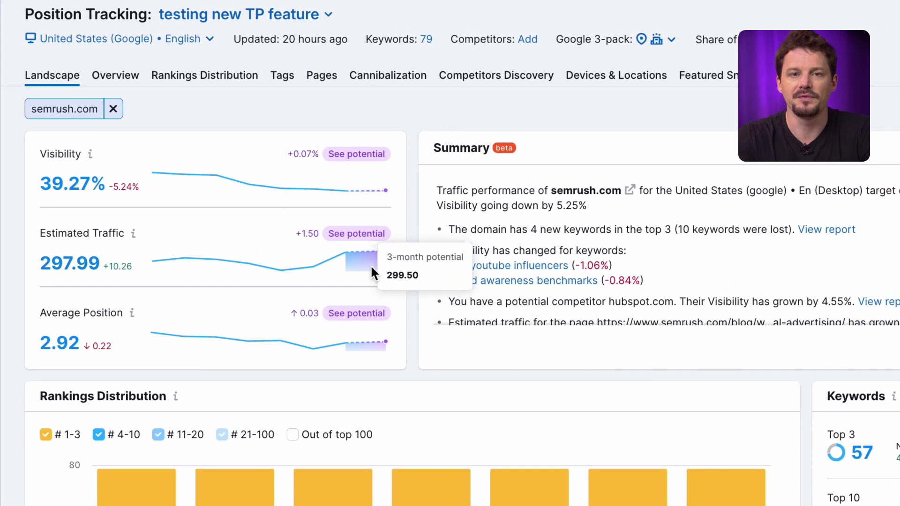
mouse_move(386, 194)
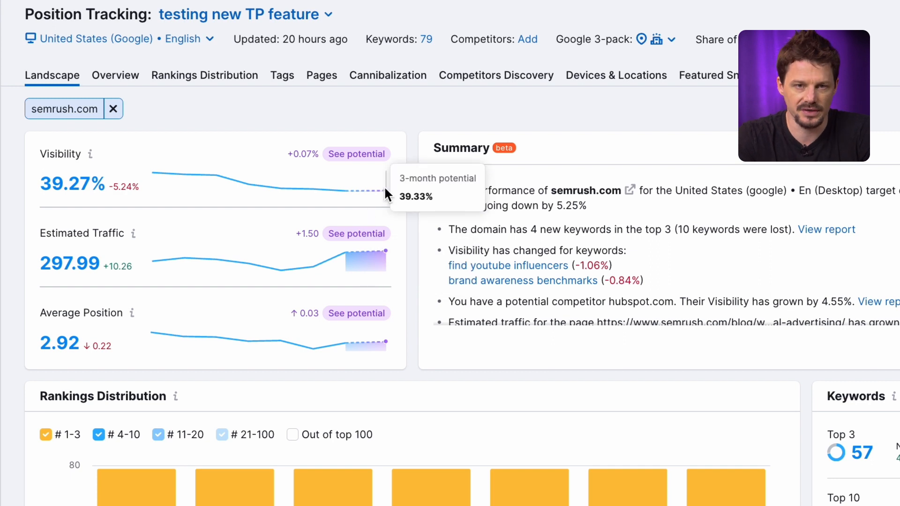
mouse_move(365, 343)
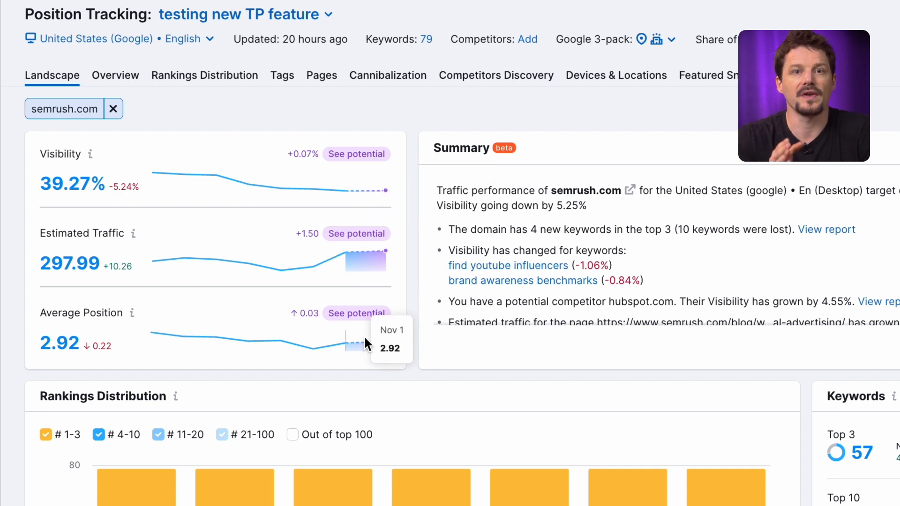
mouse_move(368, 263)
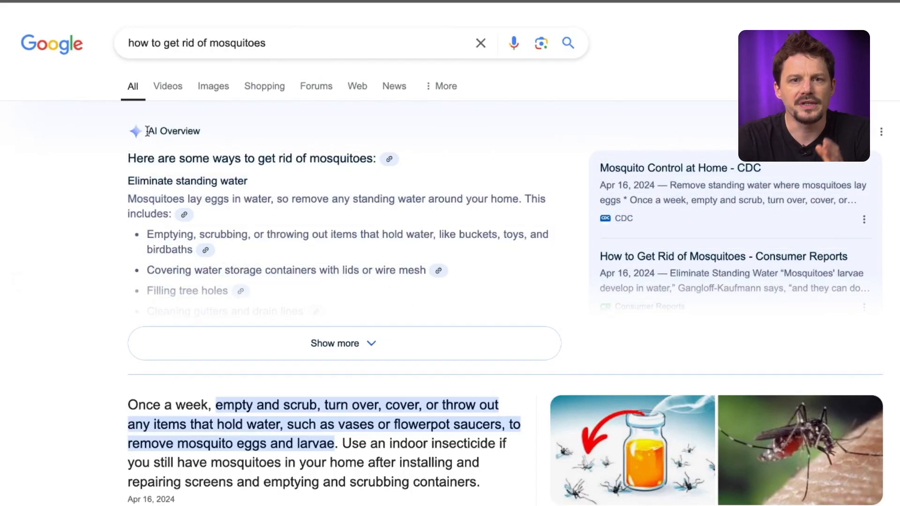
mouse_move(98, 147)
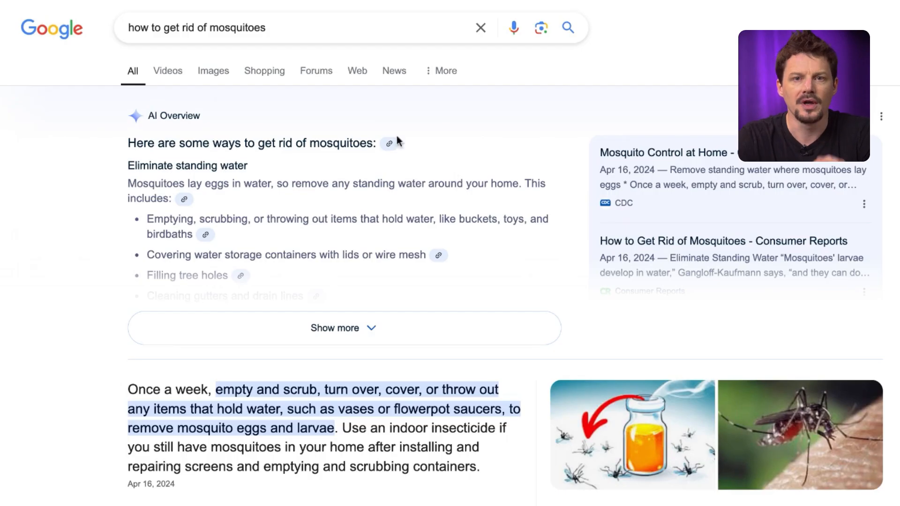
mouse_move(194, 204)
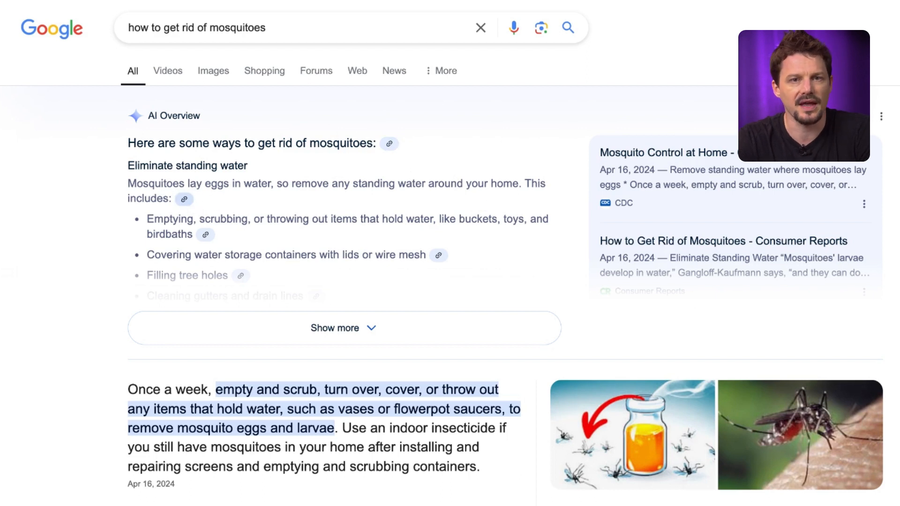
mouse_move(206, 235)
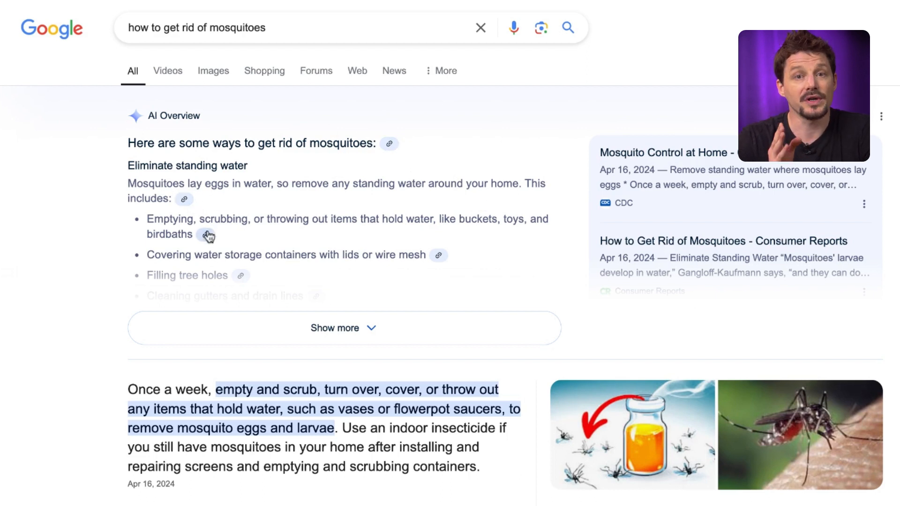
mouse_move(442, 260)
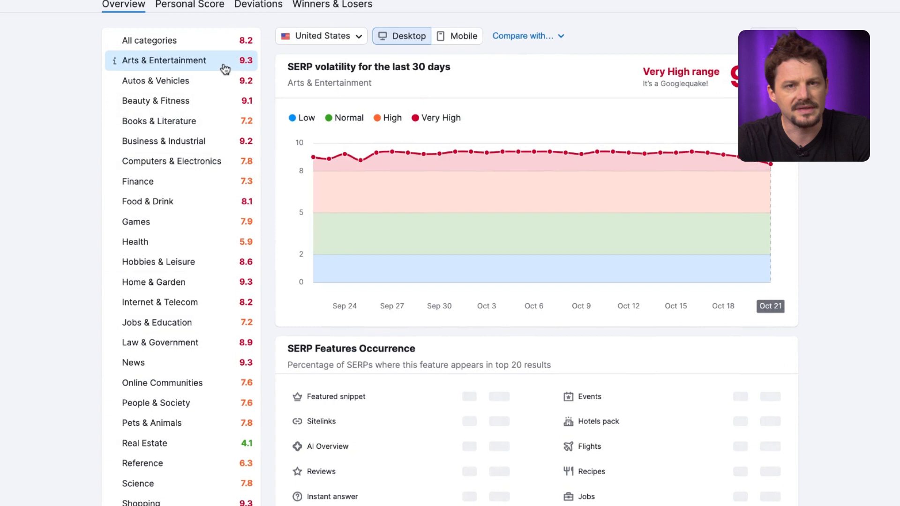
scroll(down, 3)
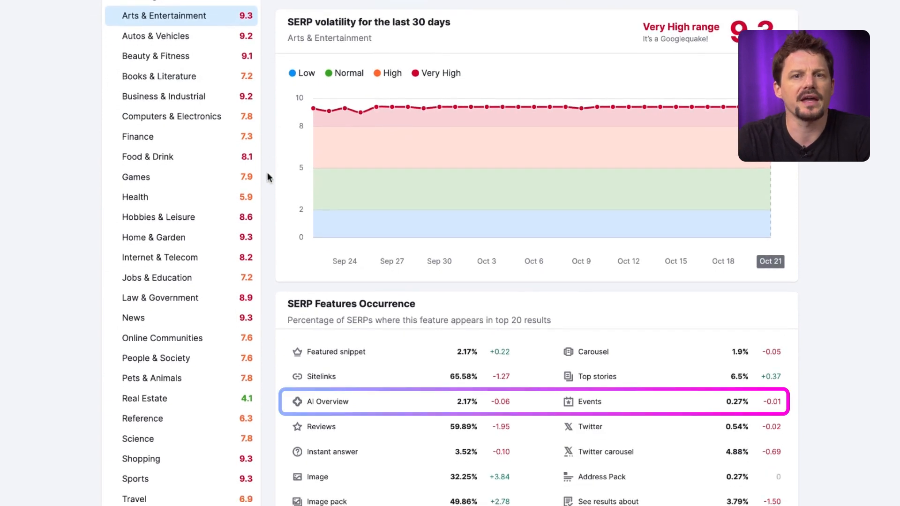
mouse_move(463, 407)
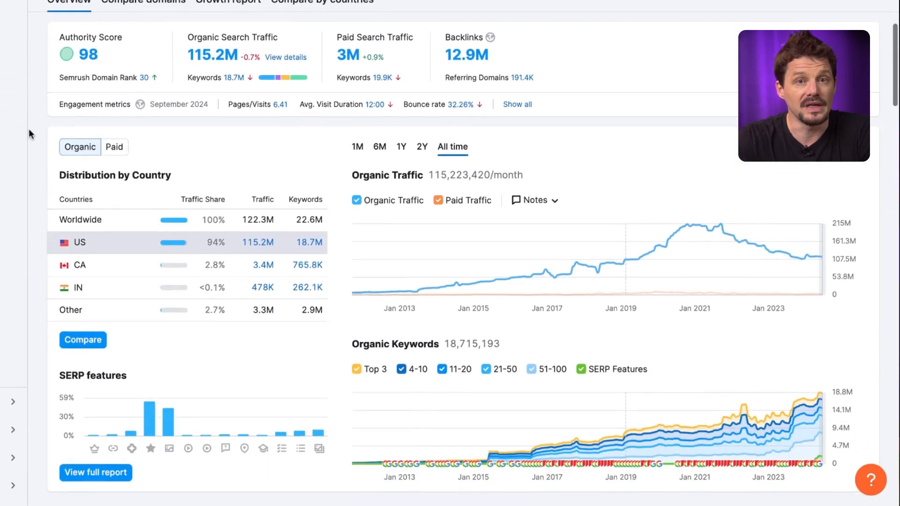
Scroll to SERP Features and open homedepot.com's AI Overview keyword list
scroll(down, 3)
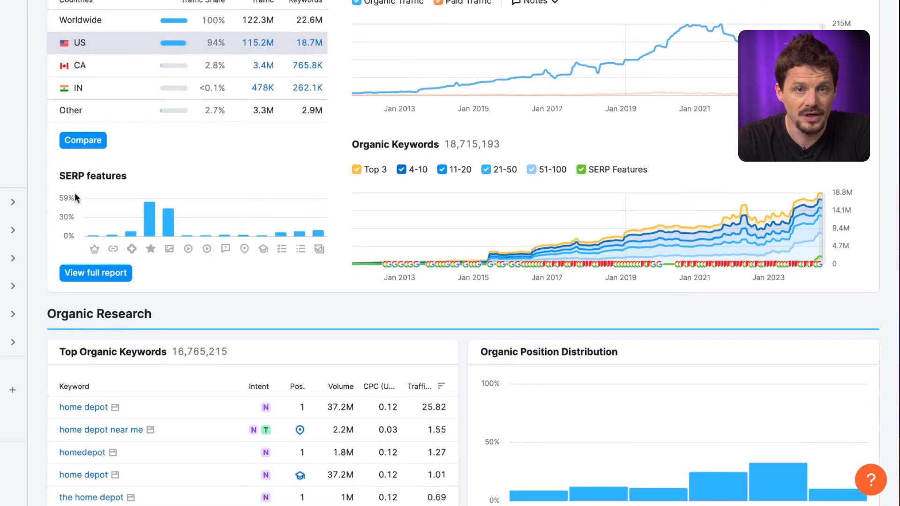
mouse_move(299, 233)
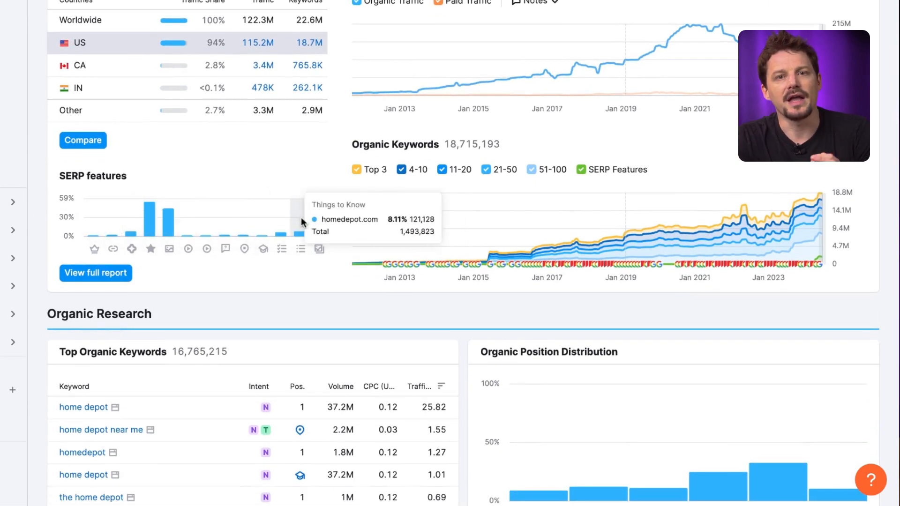
mouse_move(132, 235)
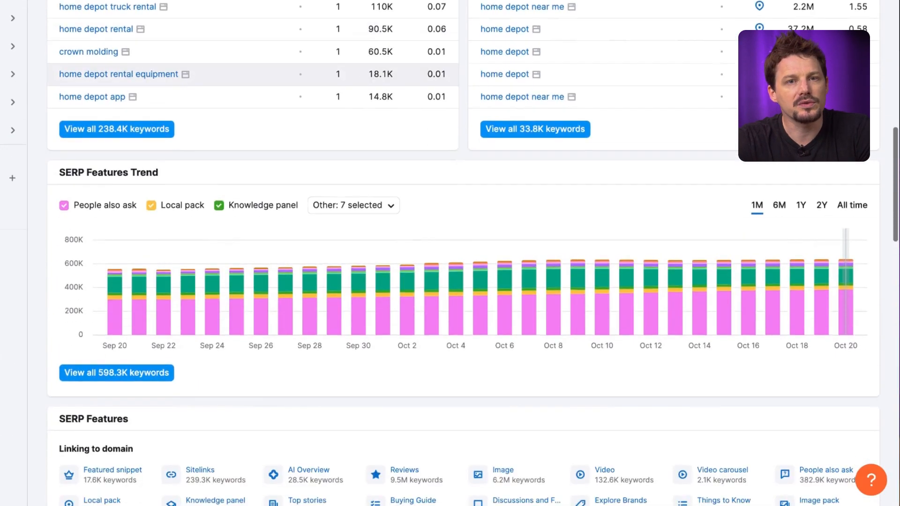
scroll(down, 3)
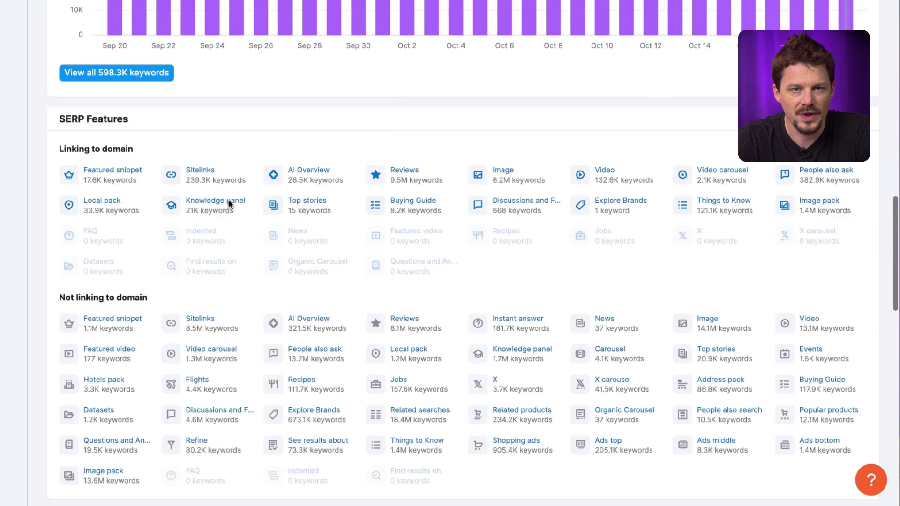
scroll(down, 3)
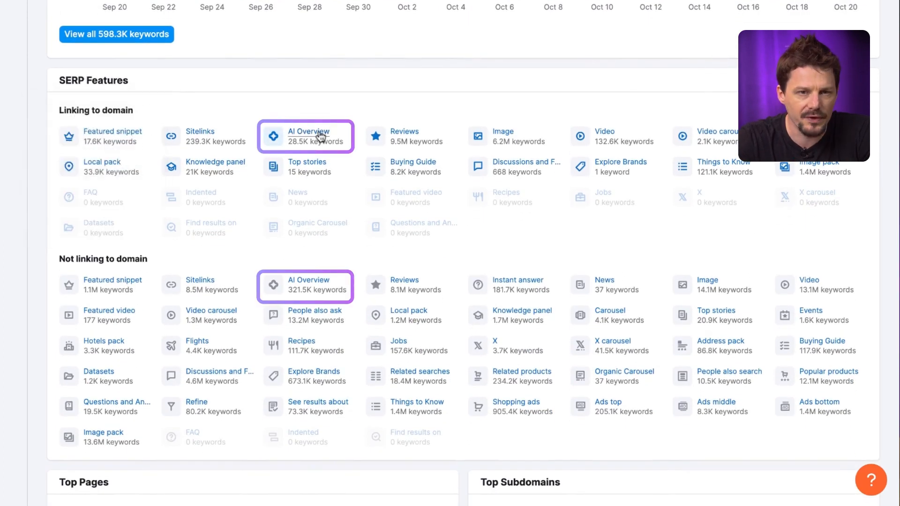
mouse_move(308, 136)
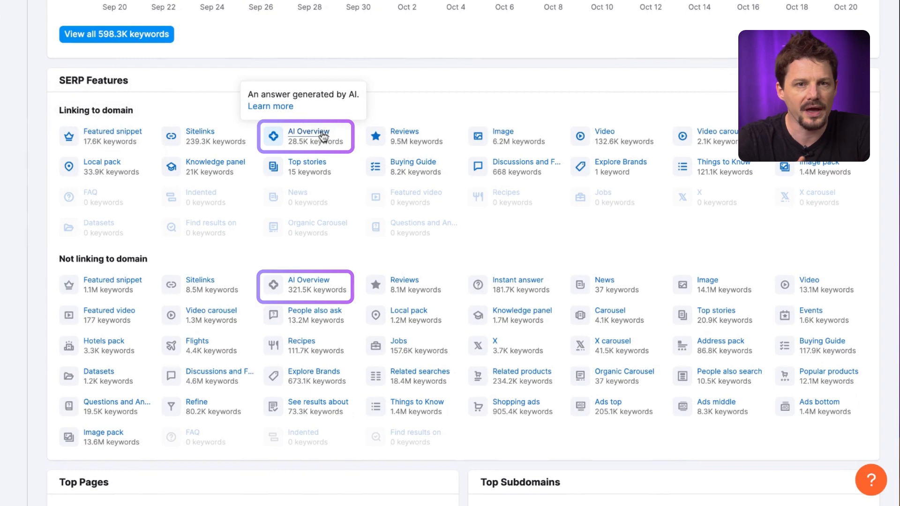
mouse_move(310, 285)
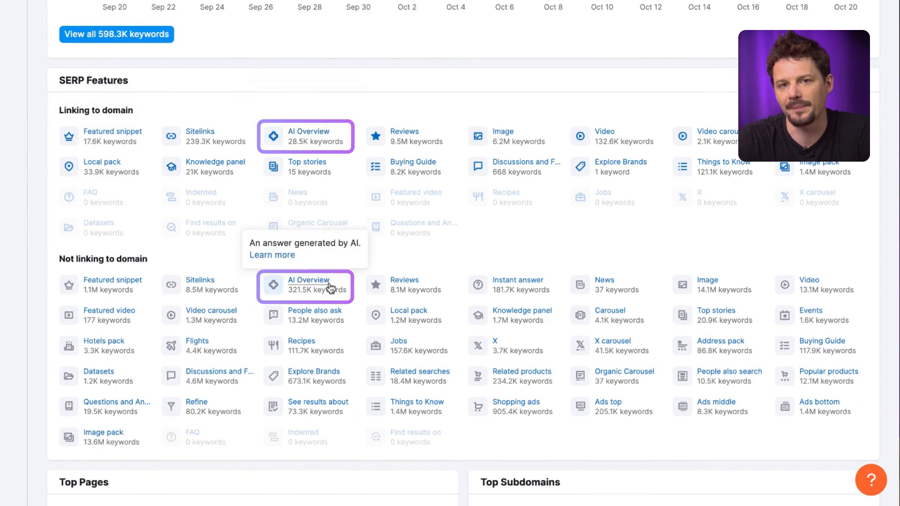
click(305, 287)
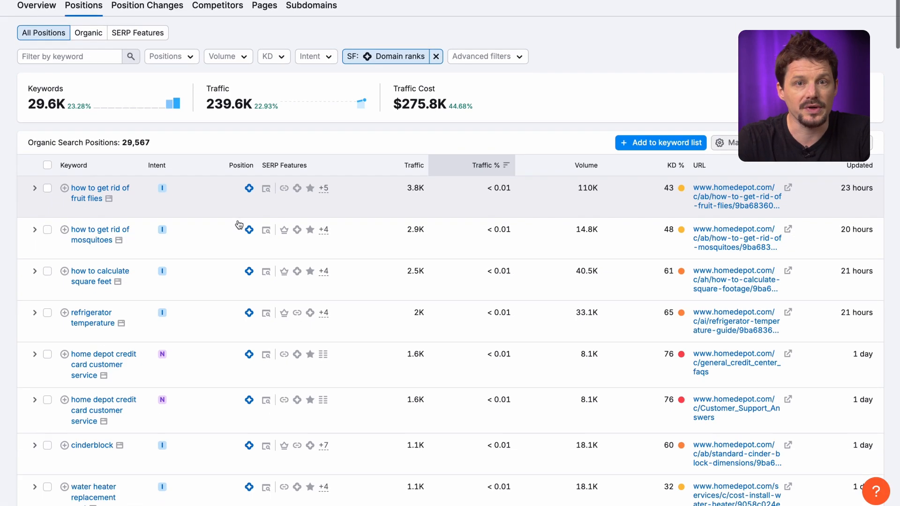
Filter Position Tracking's SERP Features to AI Overview keywords only
scroll(down, 3)
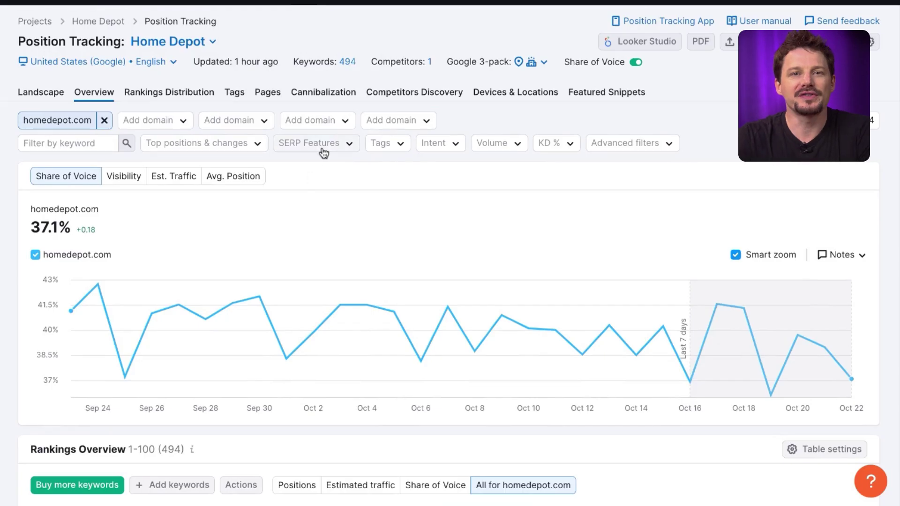
click(315, 143)
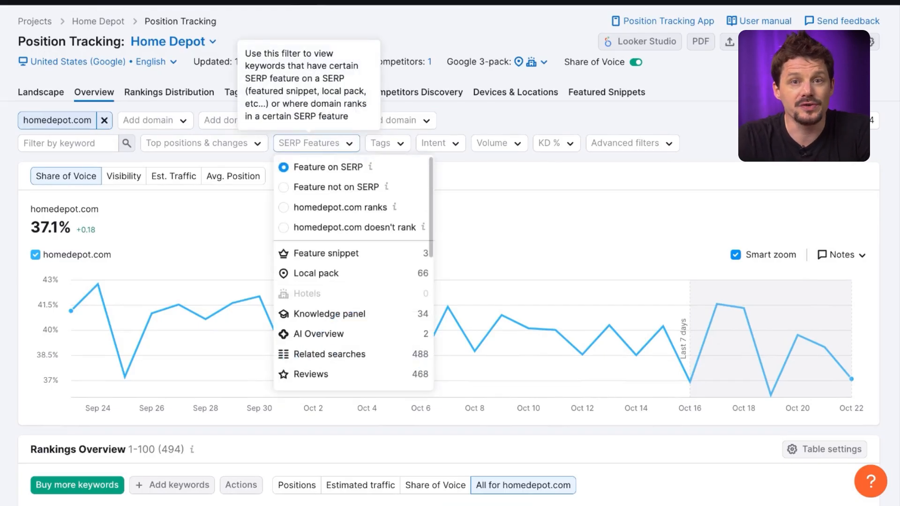
mouse_move(320, 334)
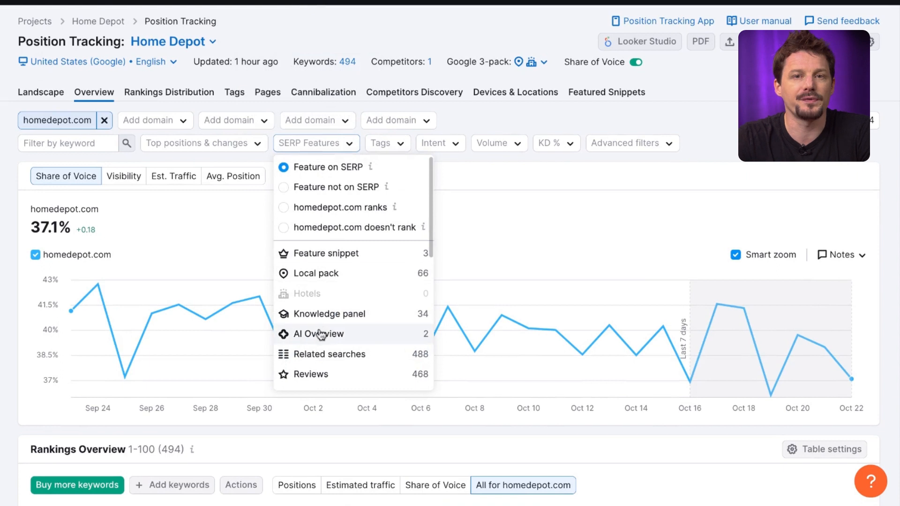
click(317, 333)
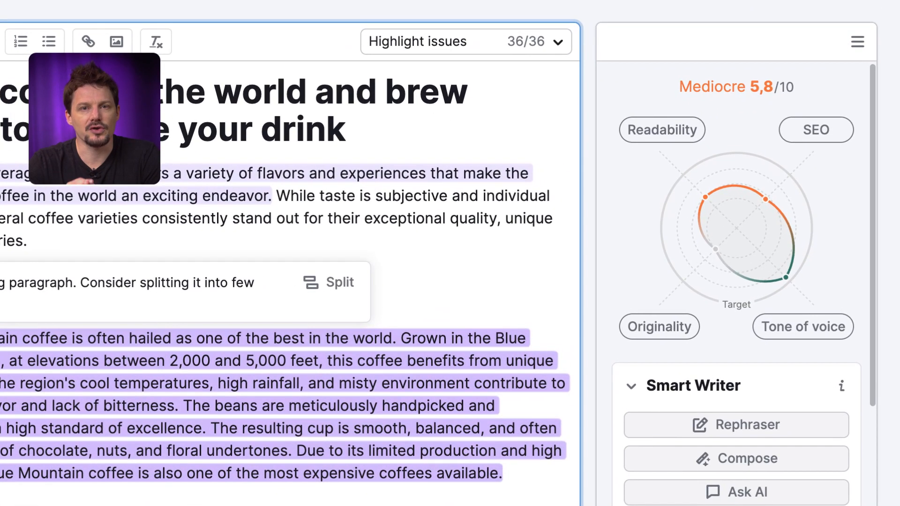
Review the SEO target keywords and retitle the heading 'Best coffee beans: What makes them stand out?'
click(814, 130)
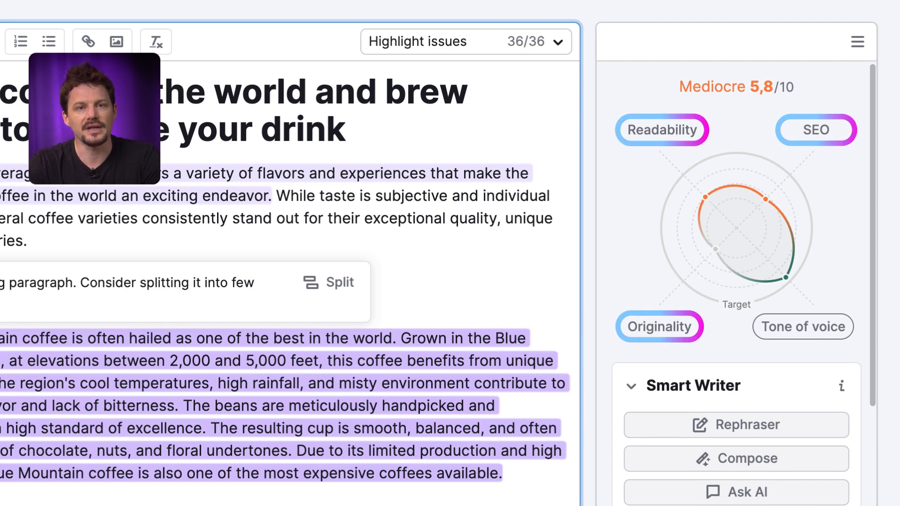
click(814, 130)
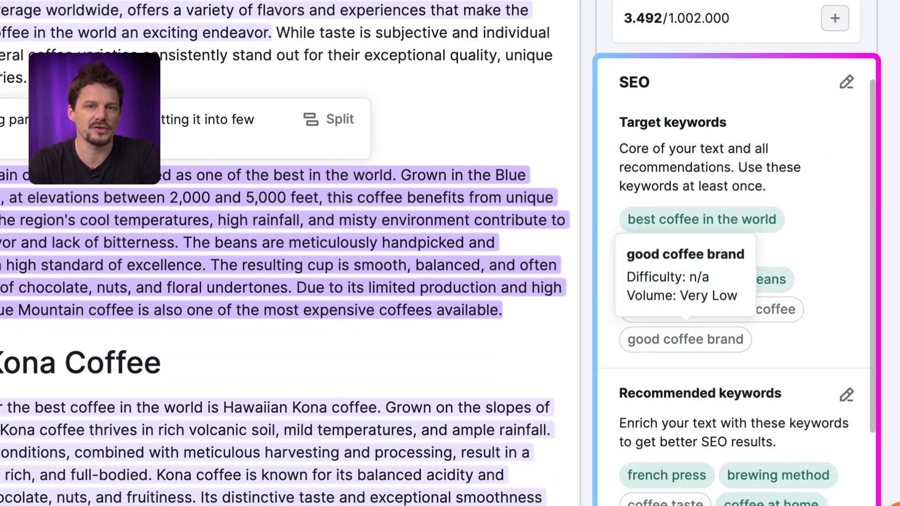
scroll(down, 3)
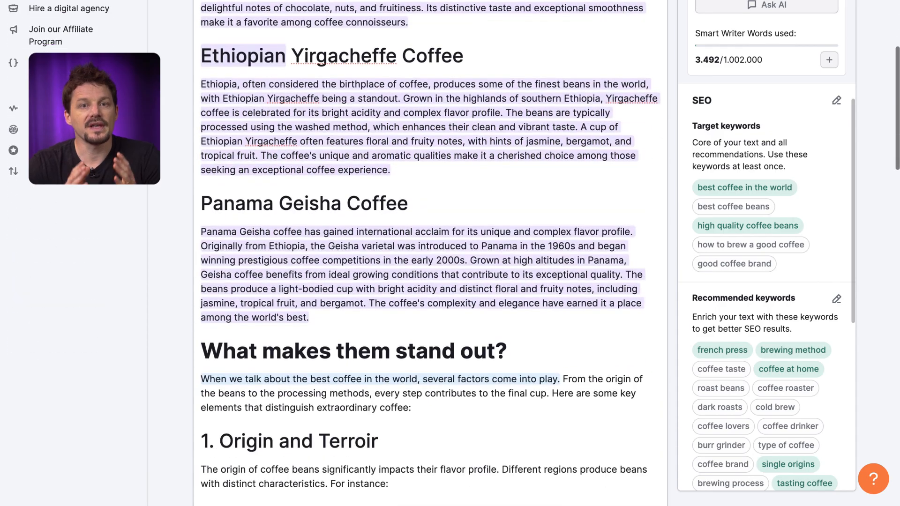
scroll(down, 3)
text(Best coffee beans:)
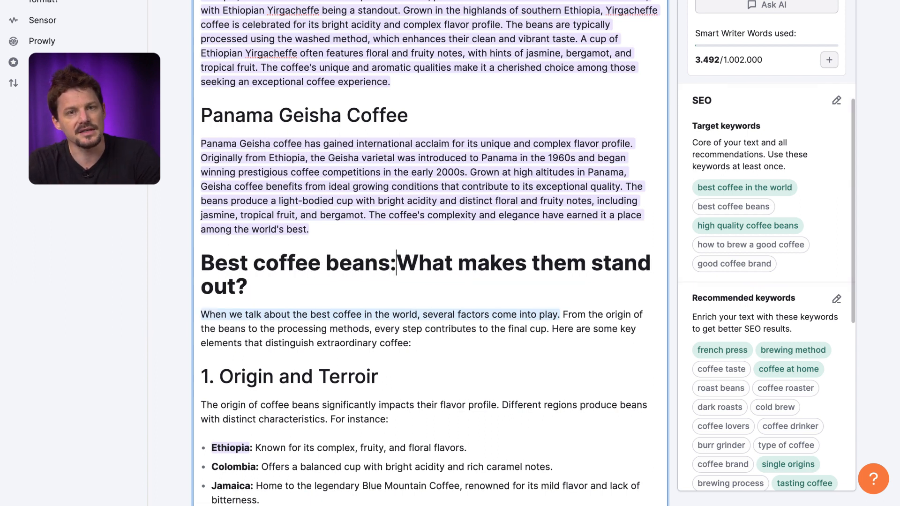
Rename the guide heading to 'How to brew a good coffee: A Step-by-Step Guide'
click(732, 207)
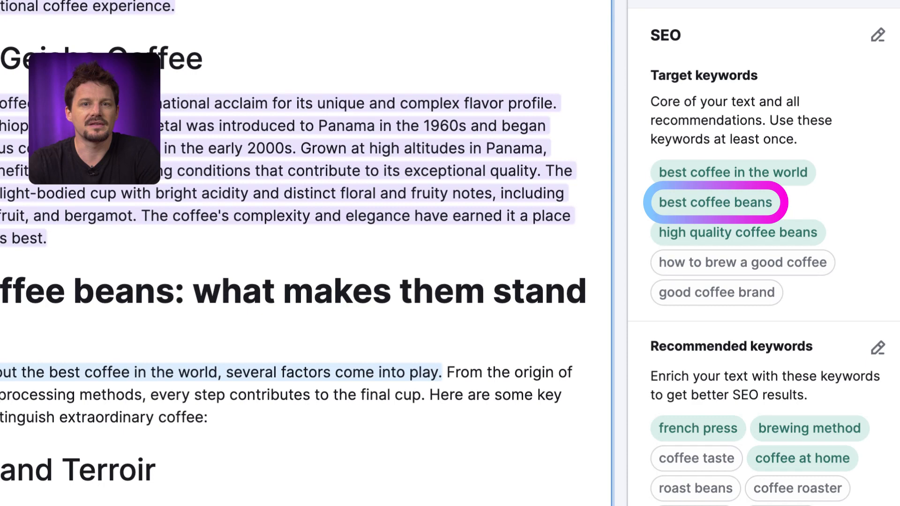
scroll(down, 3)
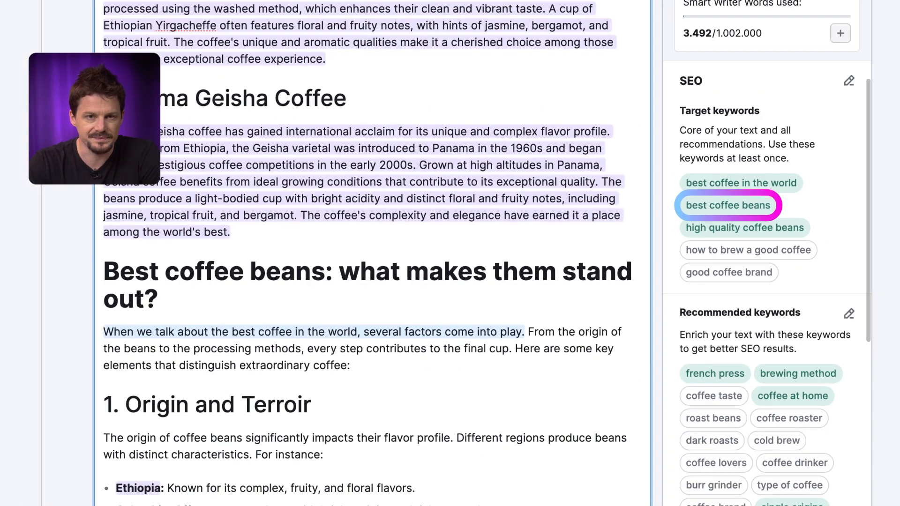
scroll(down, 3)
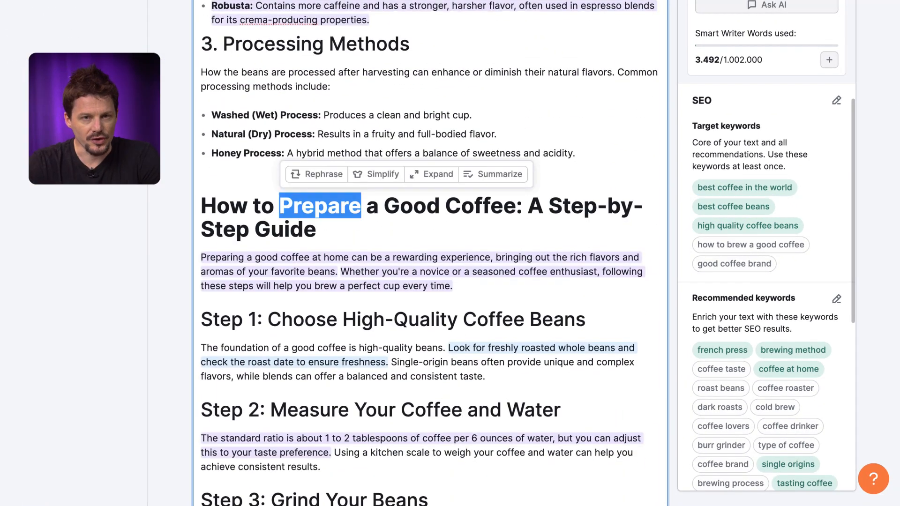
click(749, 245)
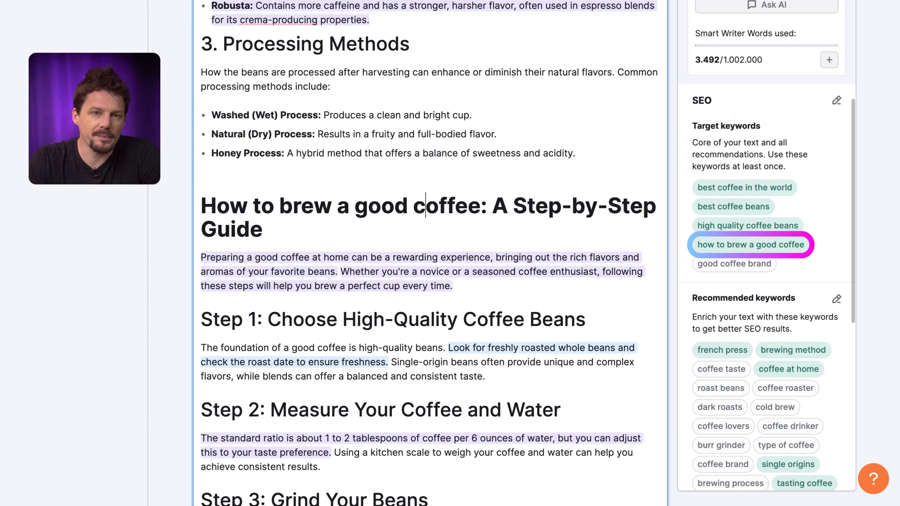
scroll(down, 3)
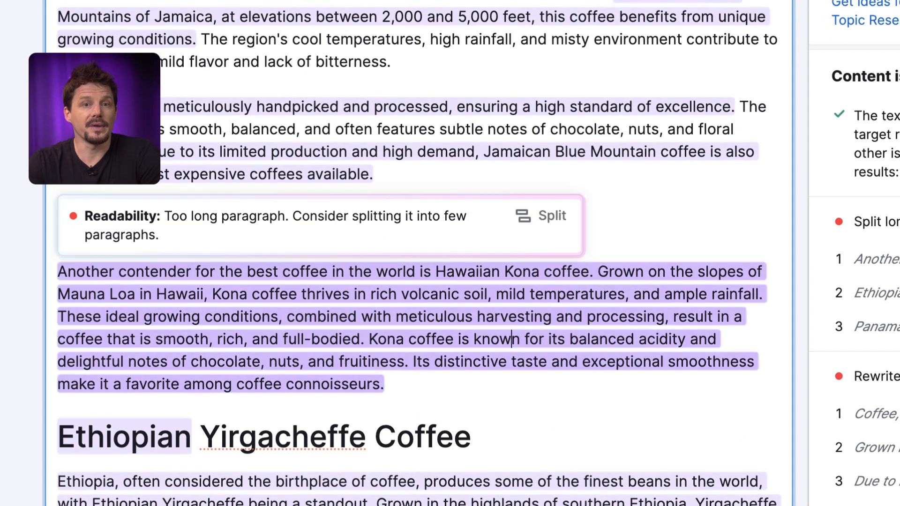
Split the long Hawaiian Kona paragraph in two and accept the rephrased sentences
click(539, 216)
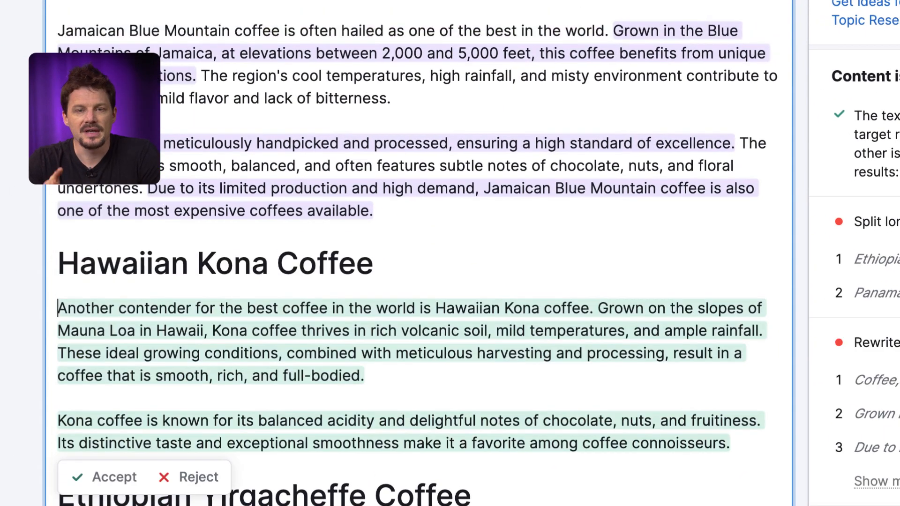
click(107, 477)
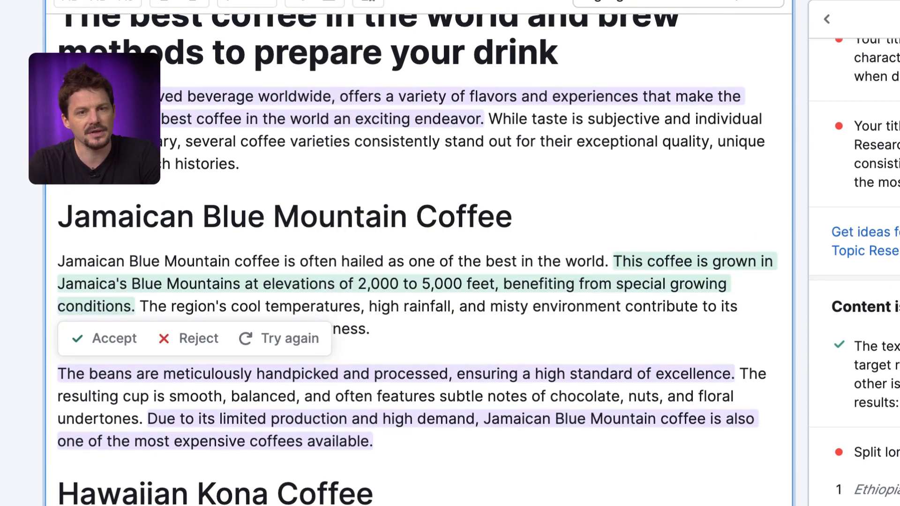
scroll(down, 3)
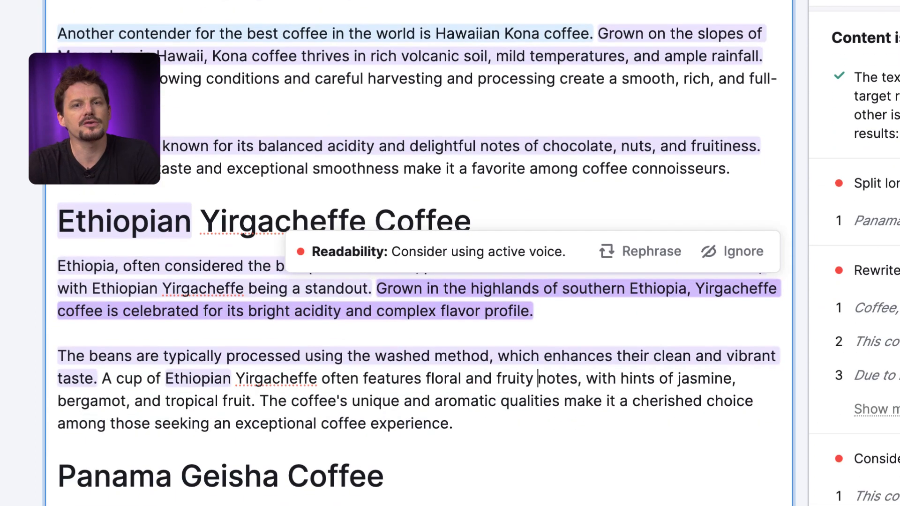
click(639, 251)
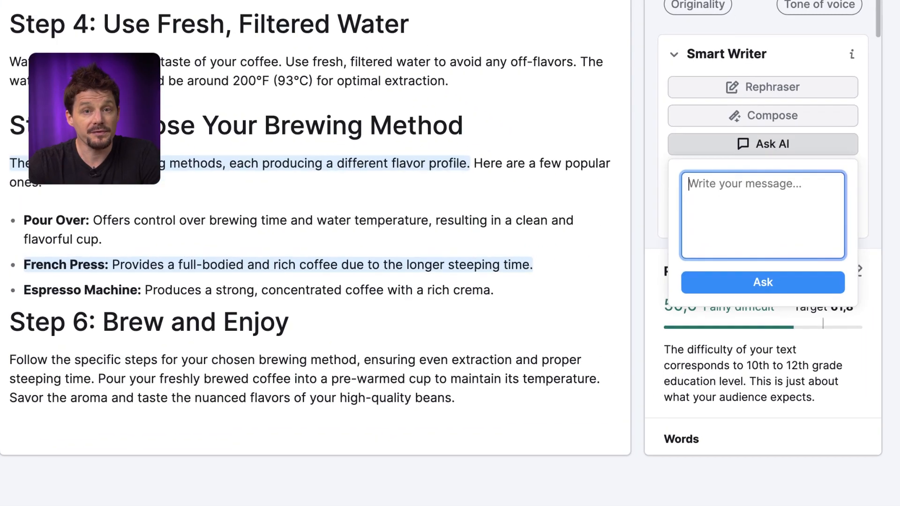
Ask the AI writing assistant 'how to find good coffee brands'
text(how to find good c)
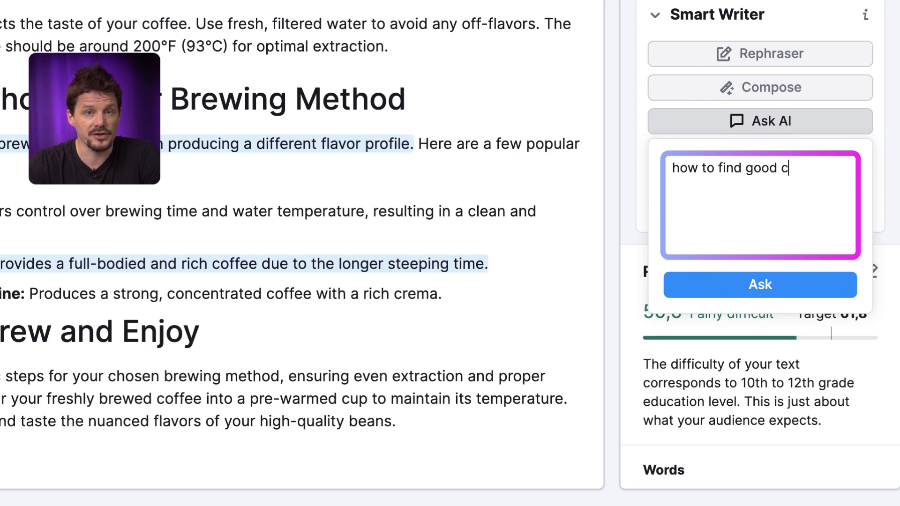
text(offee brands)
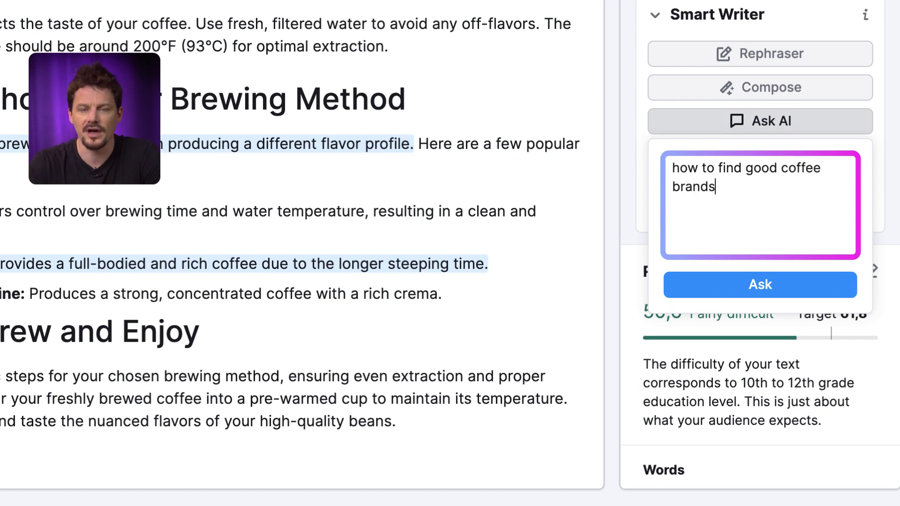
click(760, 284)
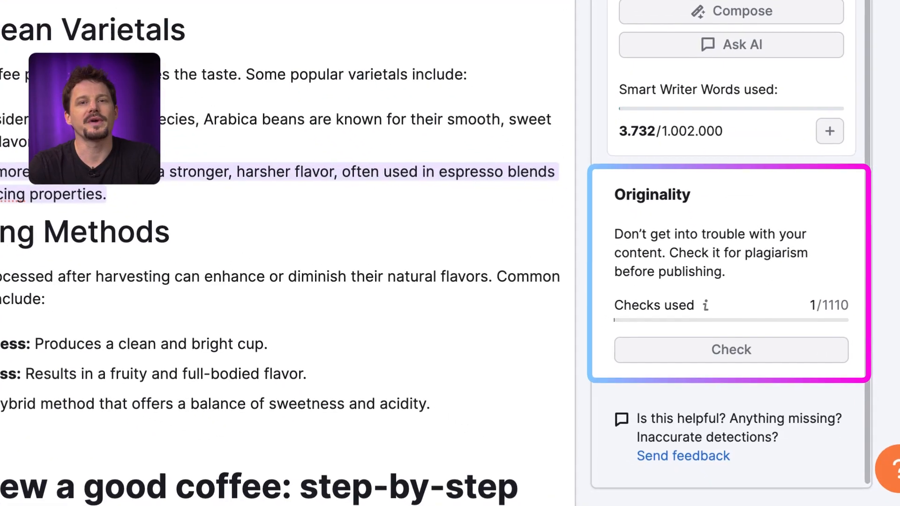
Run the Originality plagiarism check, confirming the article is 100% original
click(730, 350)
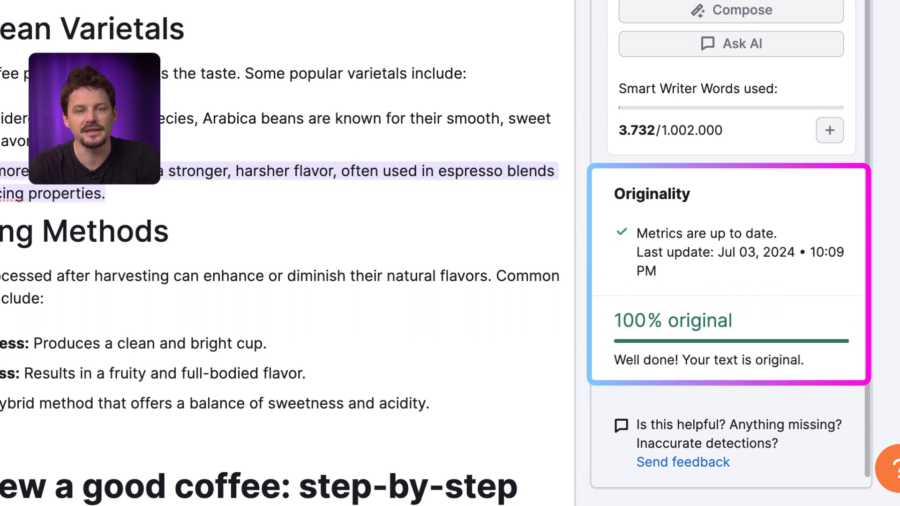
scroll(up, 3)
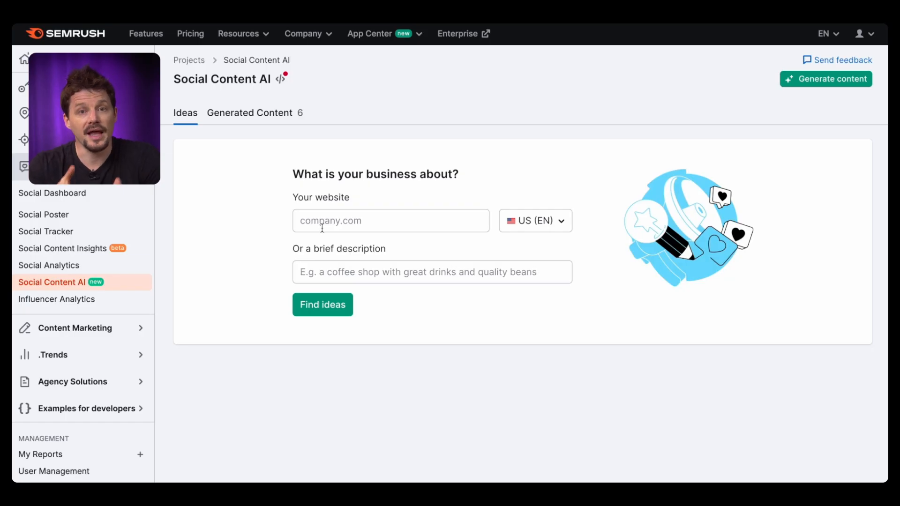
click(391, 220)
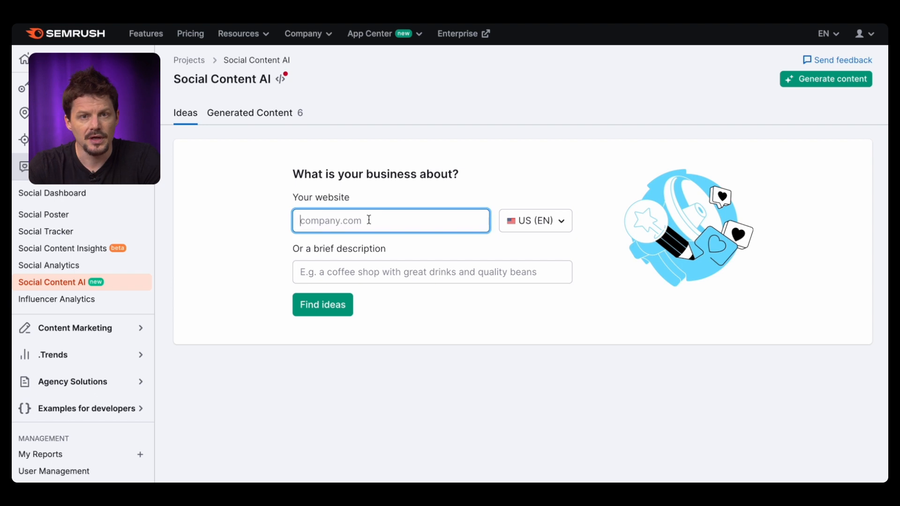
text(https://www.seycoffee.com/)
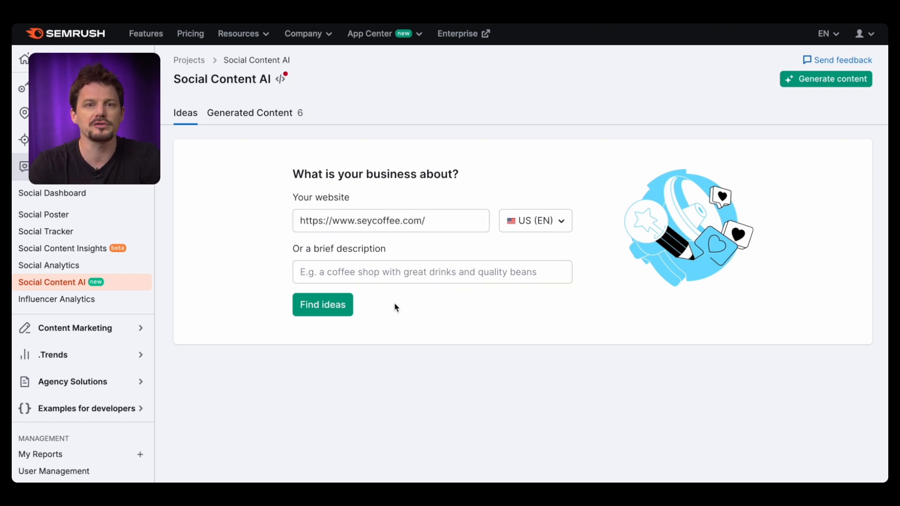
click(322, 304)
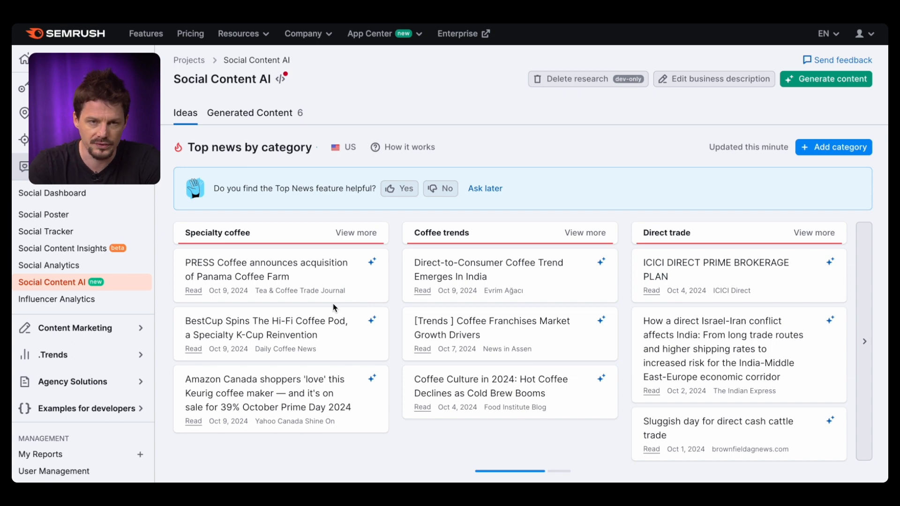
Add a new news category to the seycoffee.com content ideas
click(833, 147)
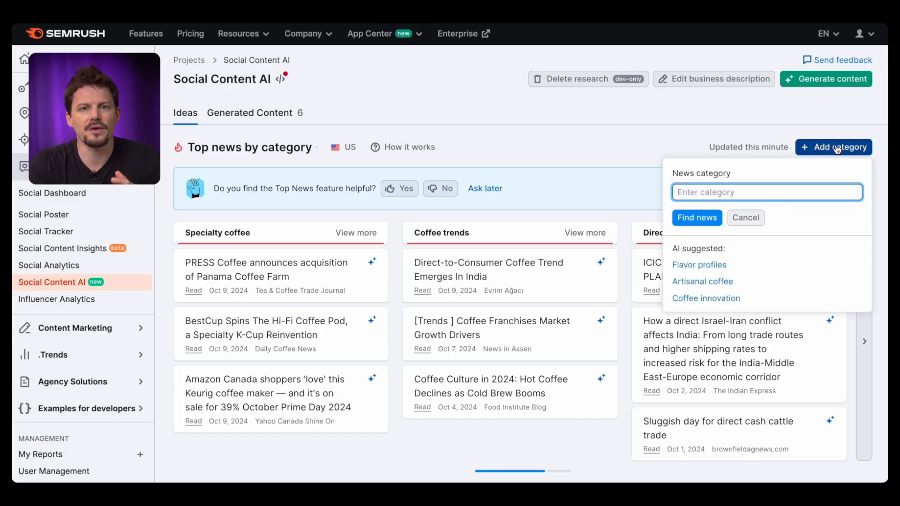
scroll(down, 3)
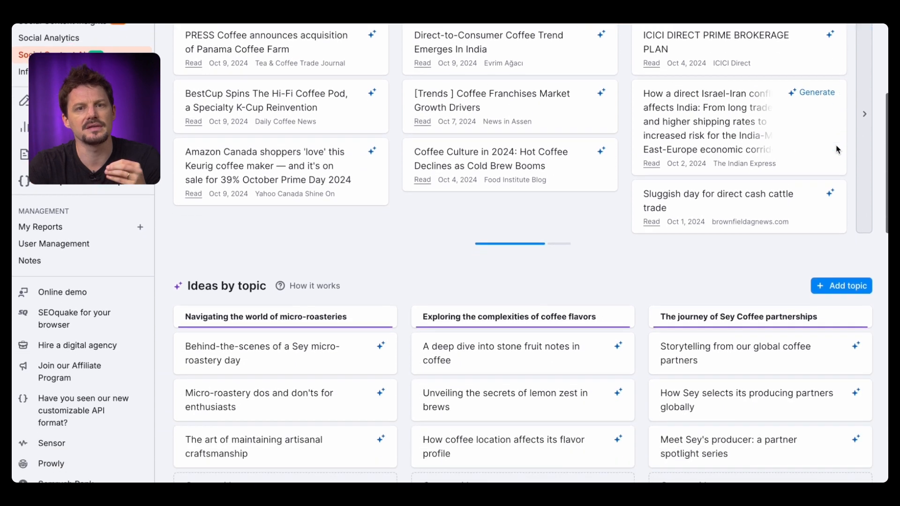
scroll(down, 3)
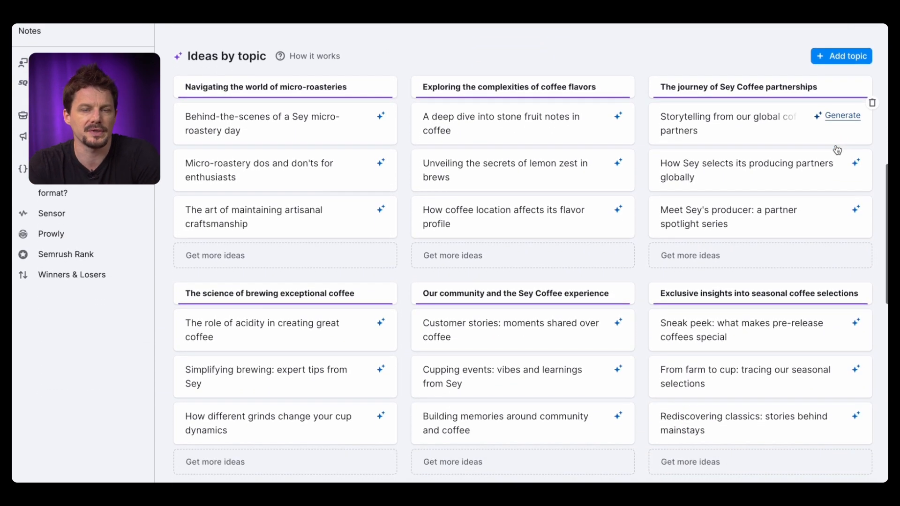
mouse_move(841, 72)
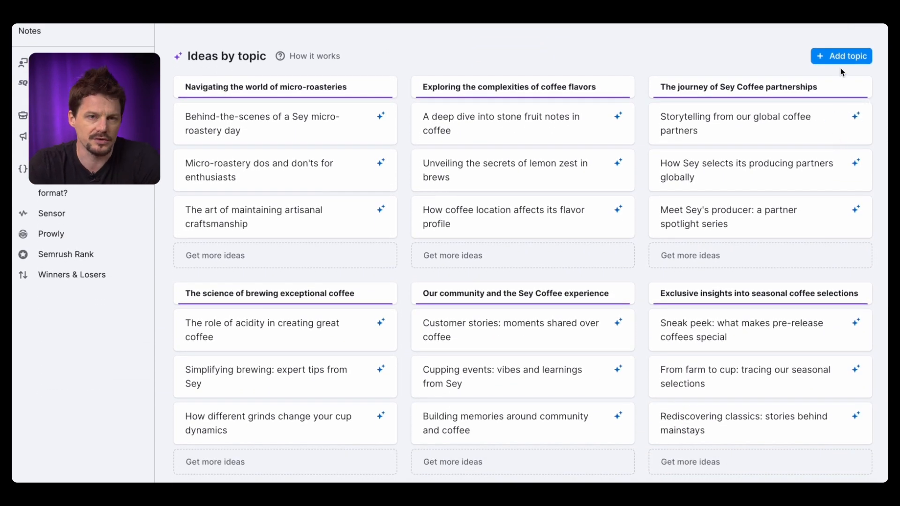
click(841, 56)
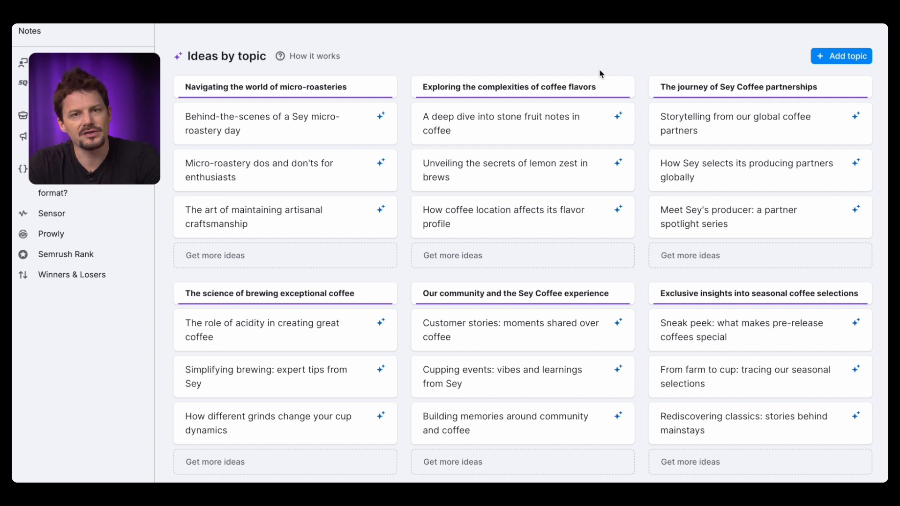
mouse_move(299, 222)
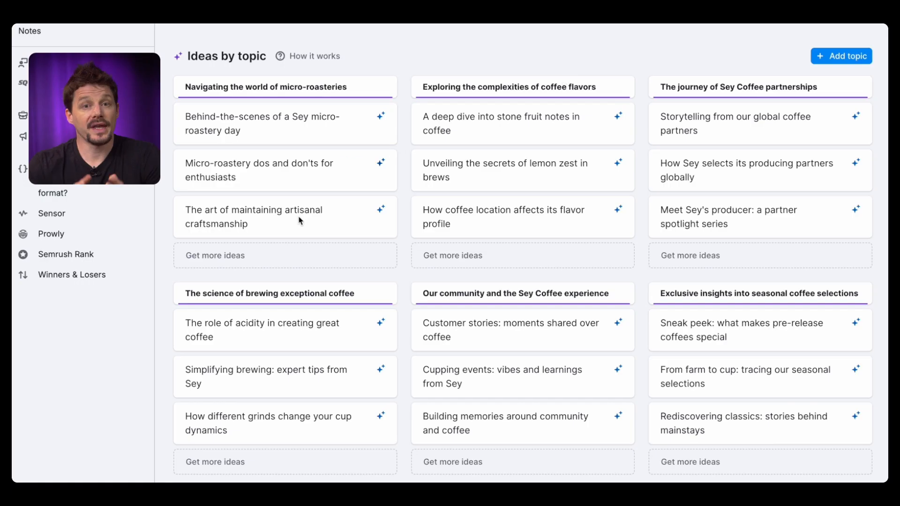
Get more micro-roasteries ideas and start a post from 'Simplifying brewing: expert tips from Sey'
click(215, 255)
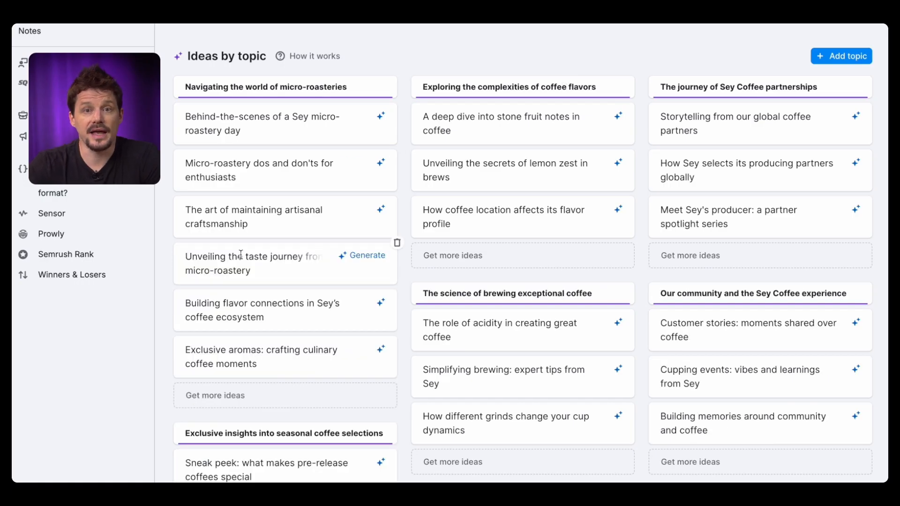
scroll(down, 3)
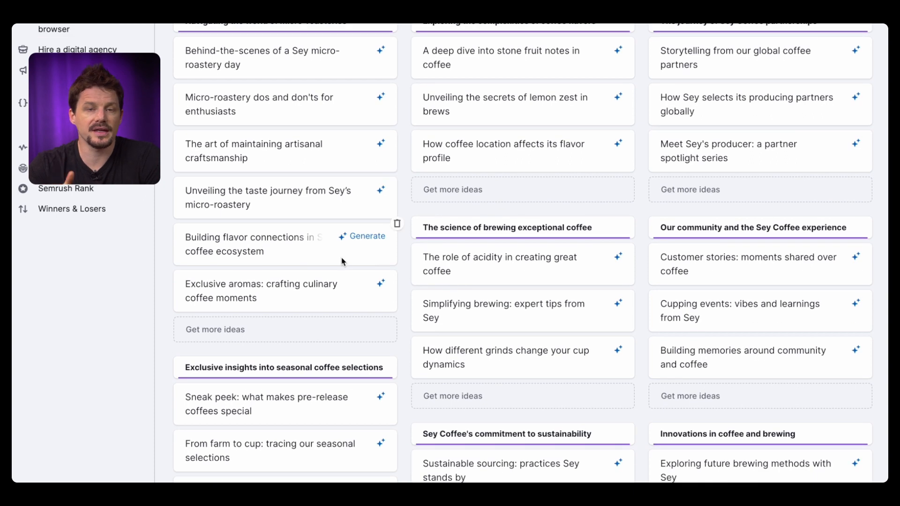
scroll(down, 3)
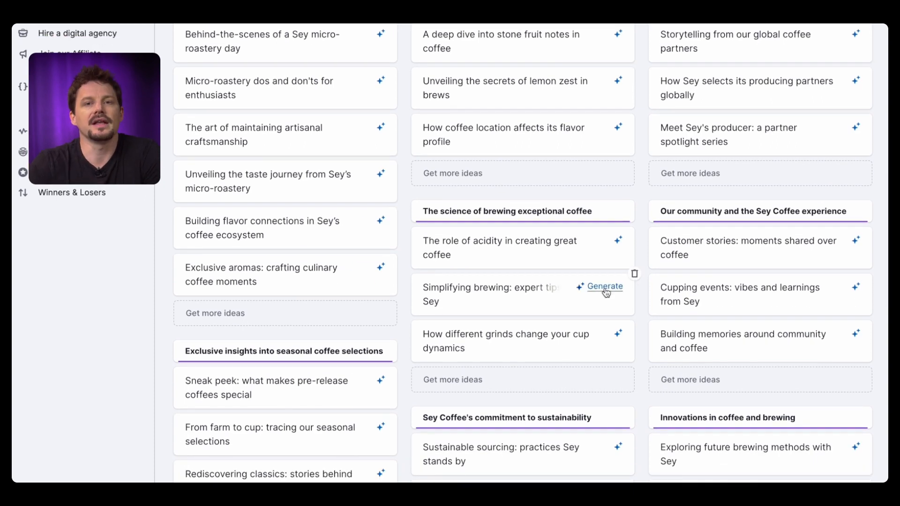
click(603, 287)
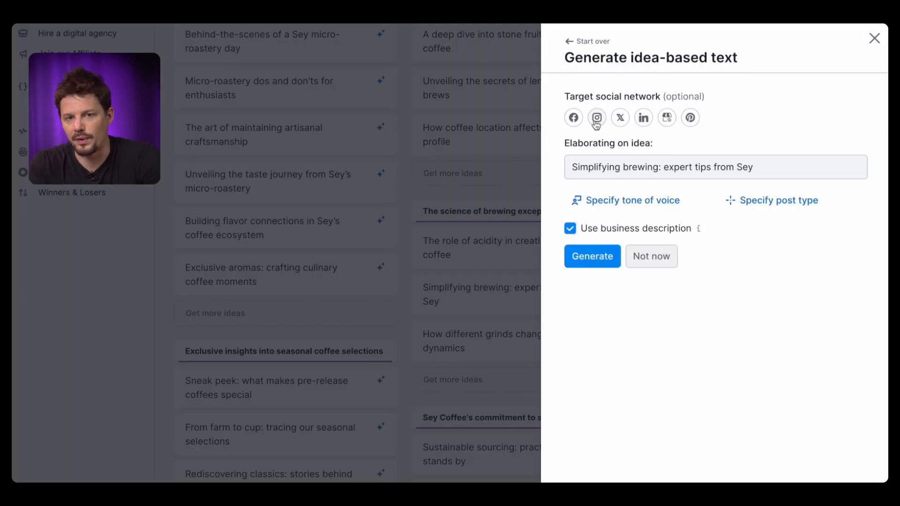
Generate the Instagram brewing-tips post with a Friendly tone of voice
click(625, 200)
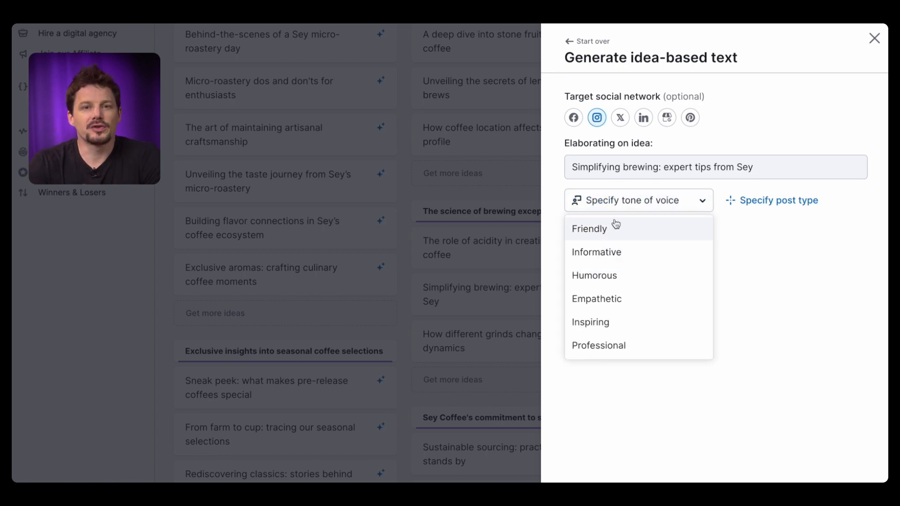
click(589, 228)
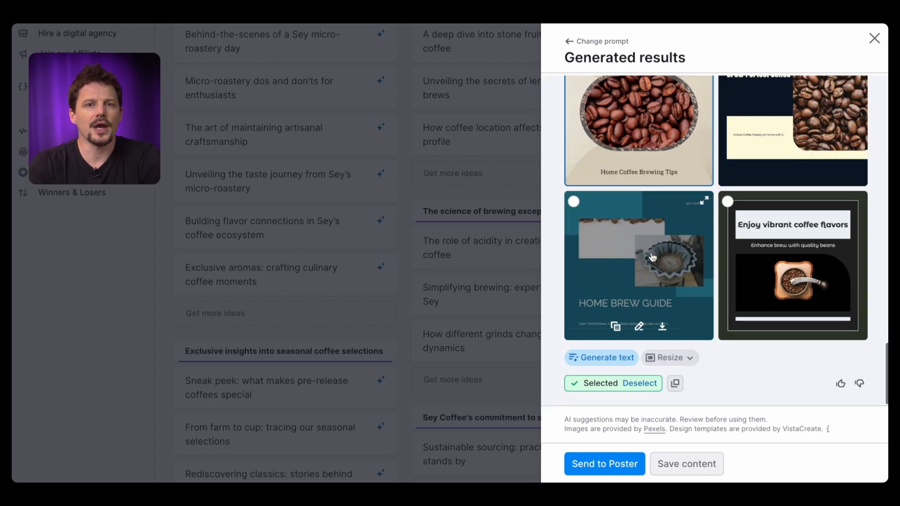
scroll(up, 3)
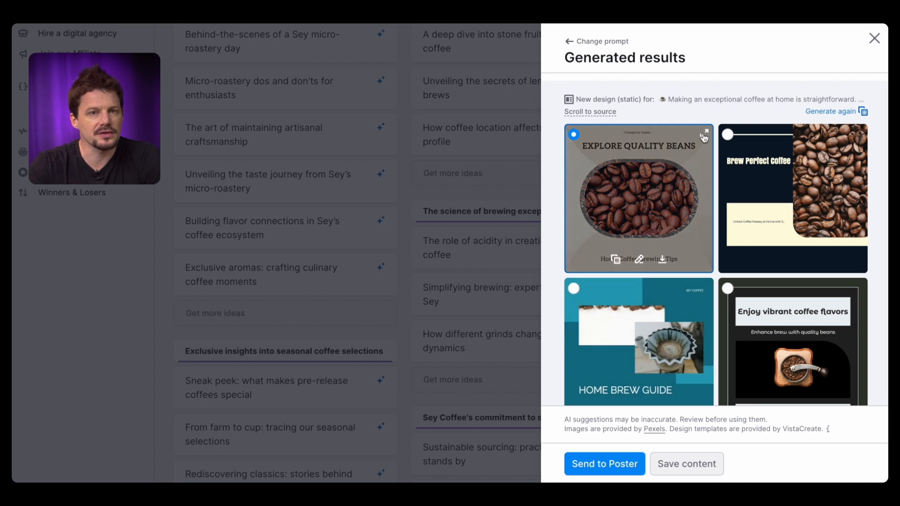
Preview the Explore Quality Beans design and save the post with its designs
click(638, 198)
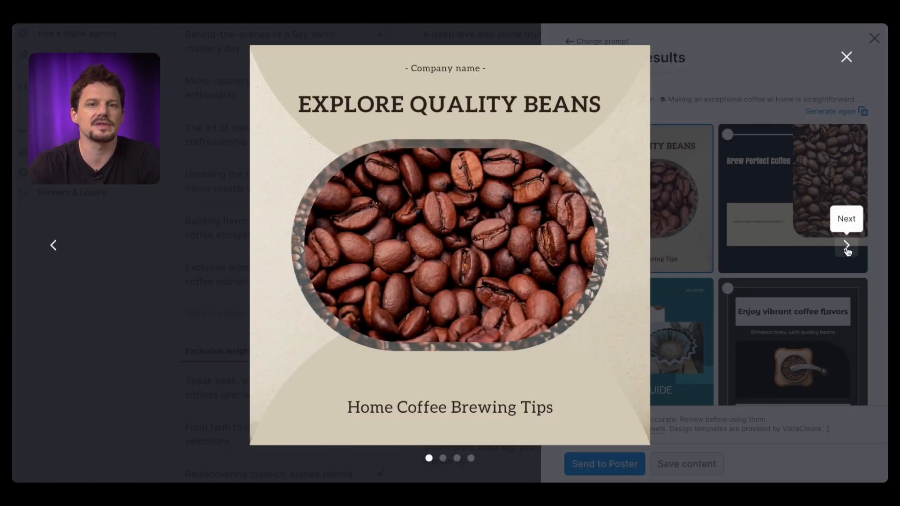
click(846, 56)
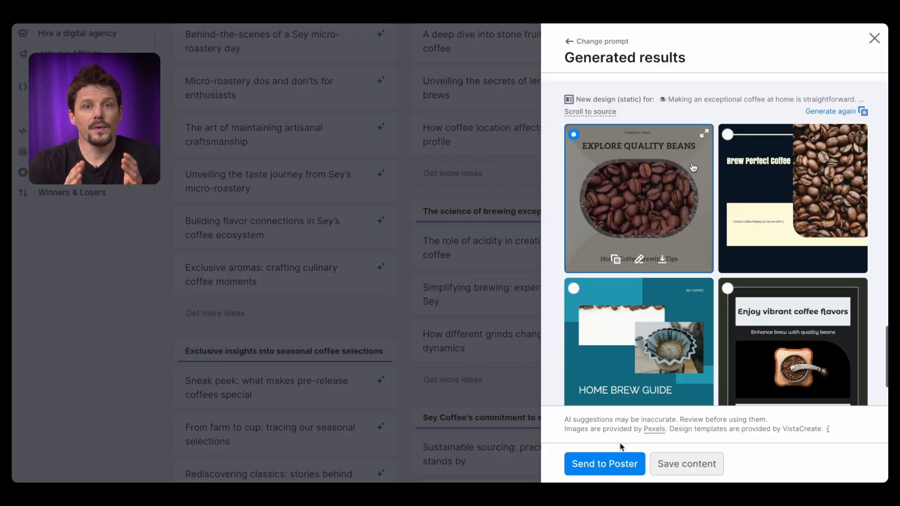
click(686, 464)
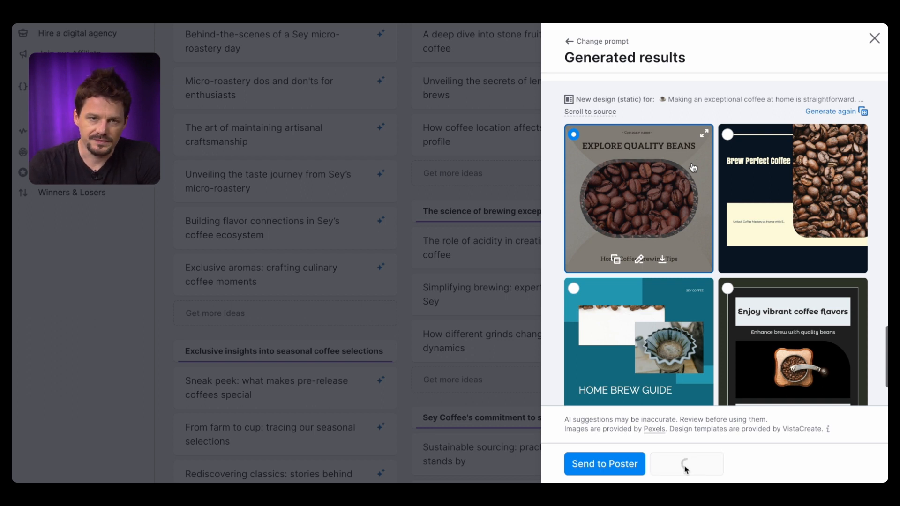
click(872, 38)
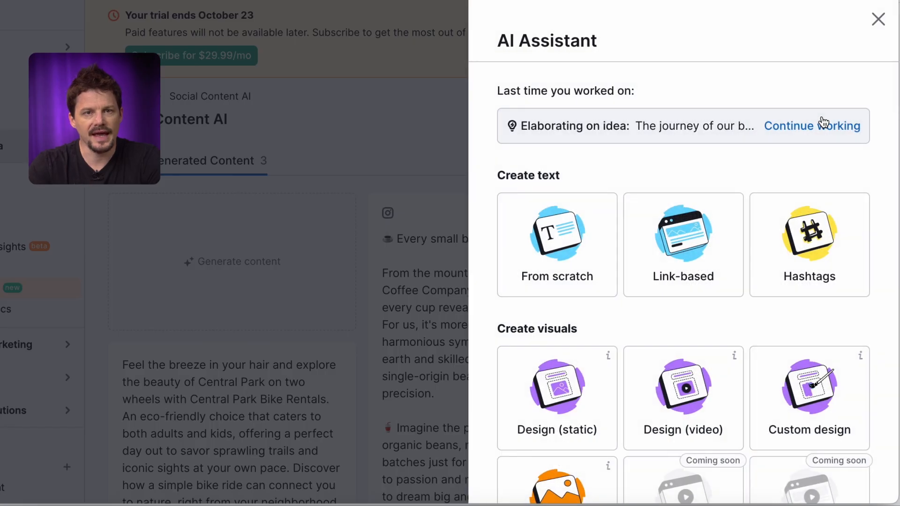
mouse_move(492, 187)
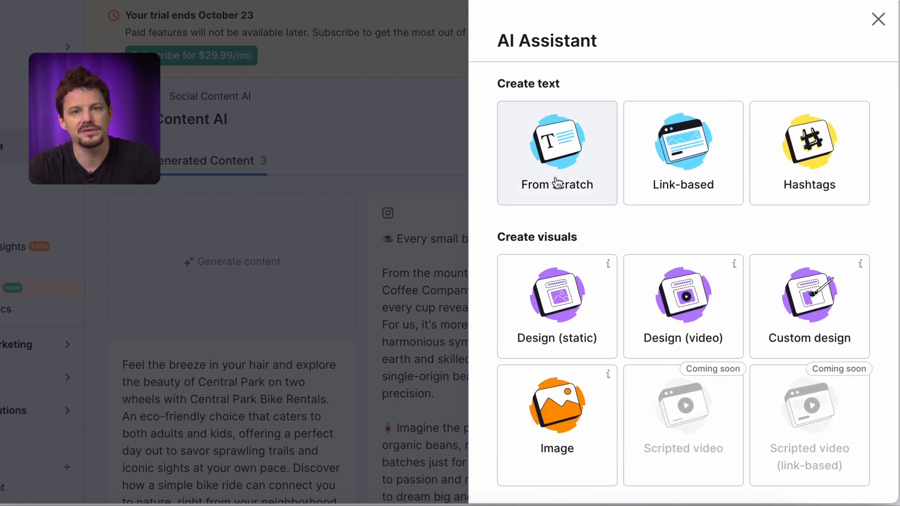
click(556, 153)
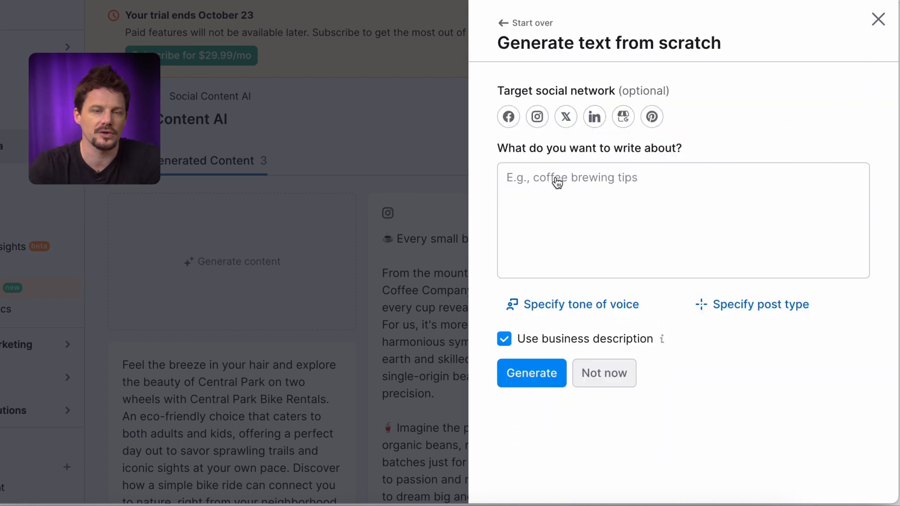
click(524, 23)
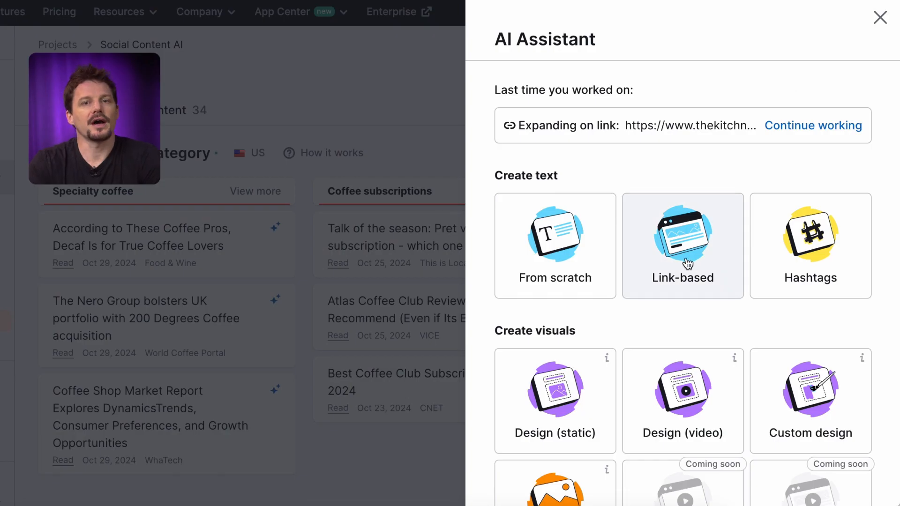
Generate a link-based Guide Instagram post from The Kitchn coffee-brewing article
click(682, 246)
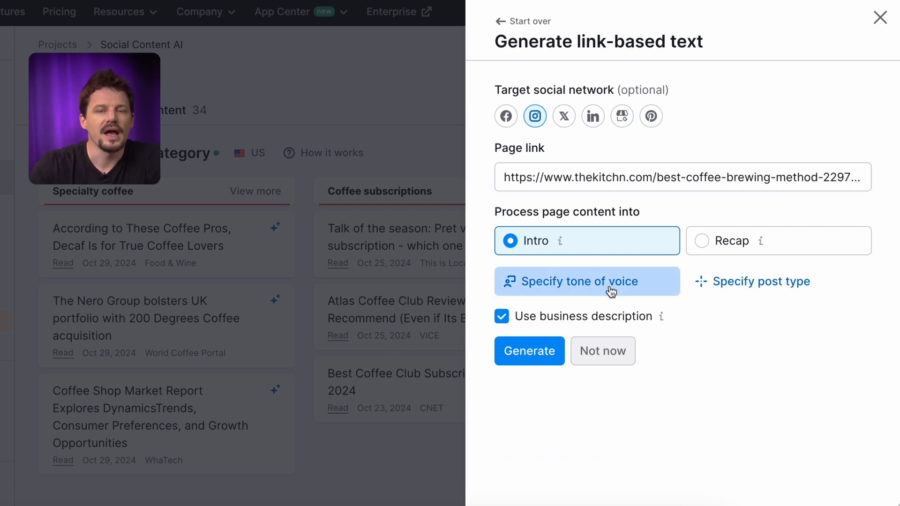
click(757, 281)
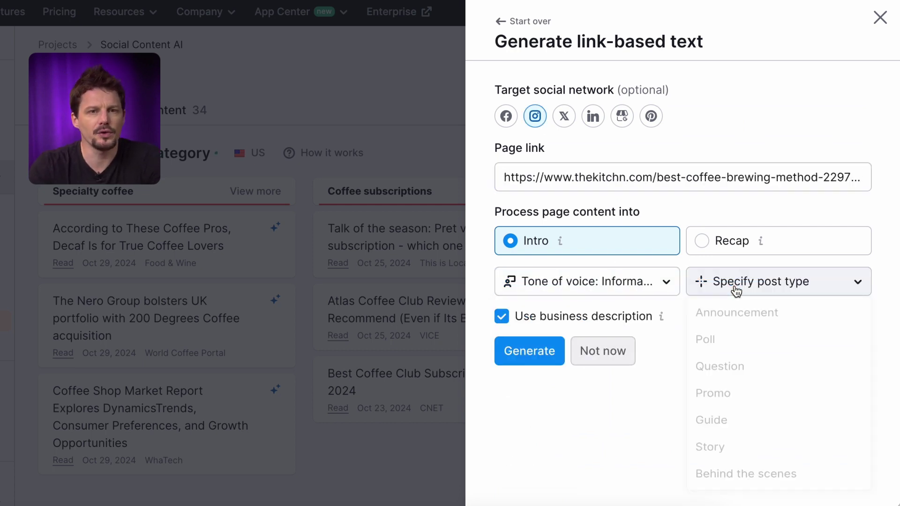
mouse_move(754, 439)
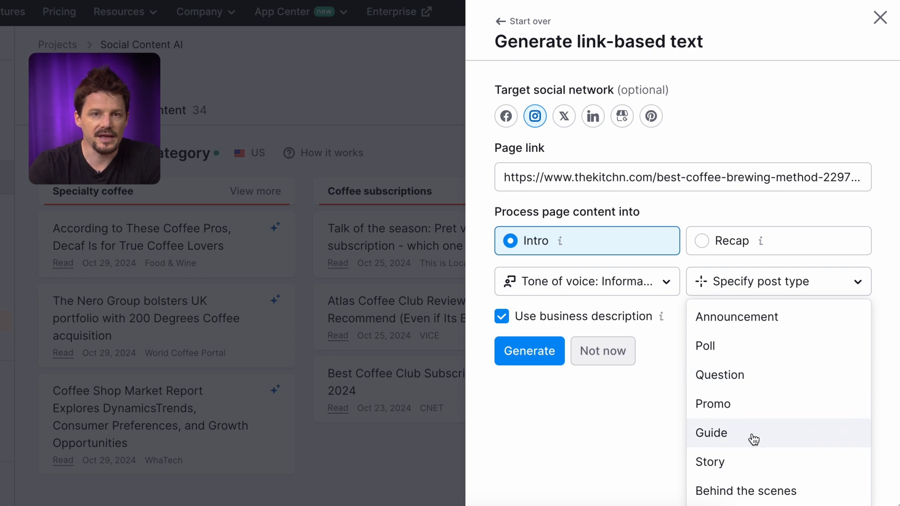
click(528, 351)
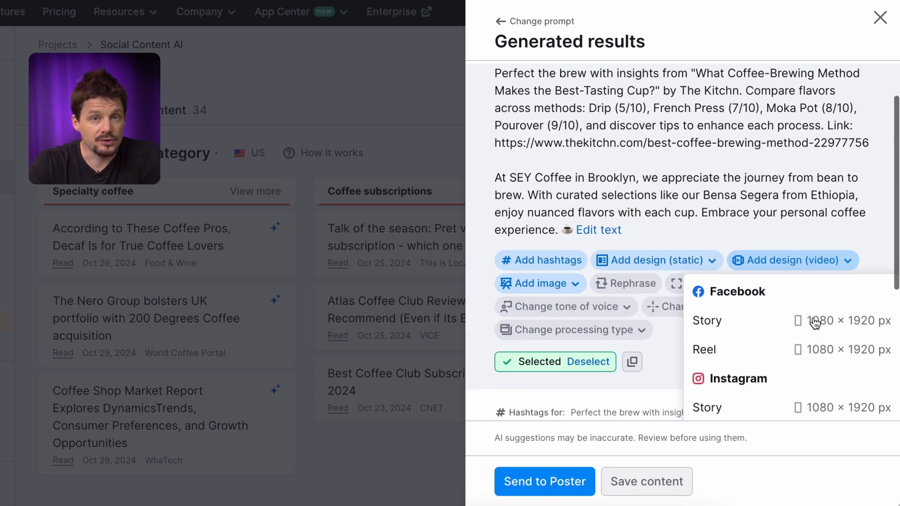
scroll(down, 3)
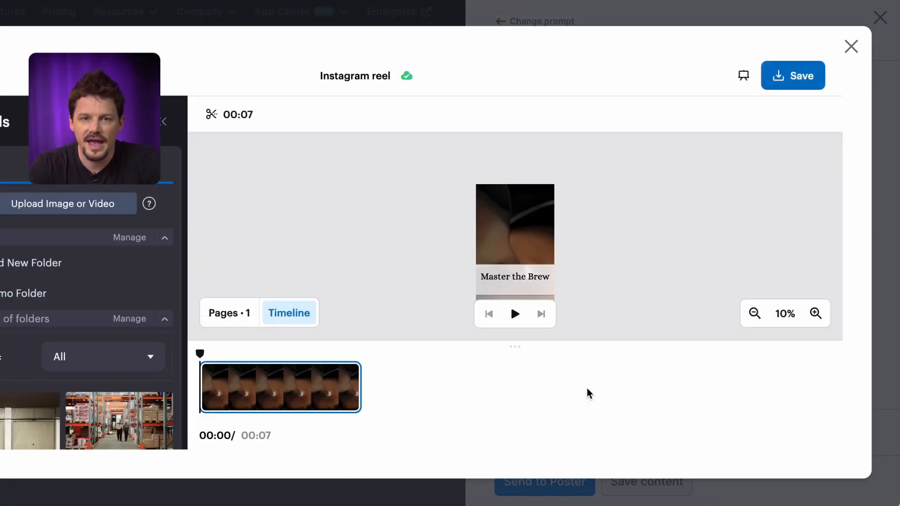
Open the 'Master the Brew' reel caption for text editing, set in Alice at 130
click(513, 276)
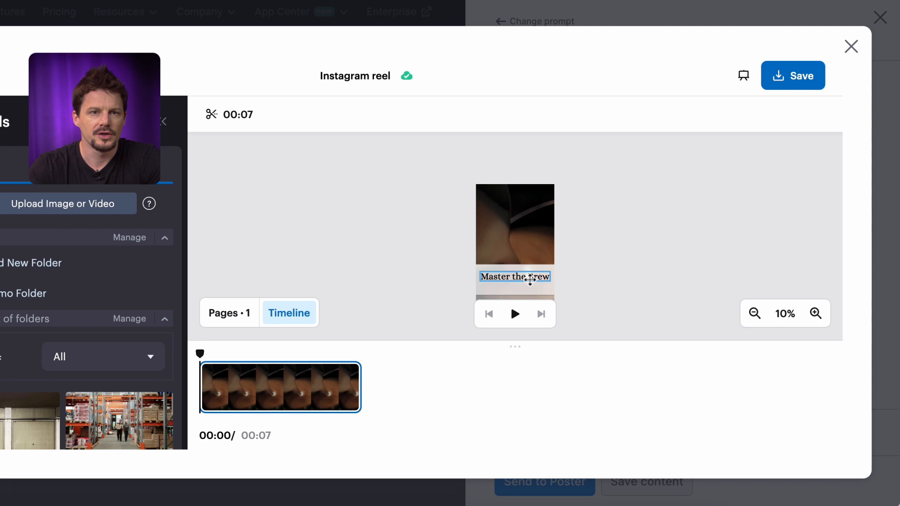
click(514, 276)
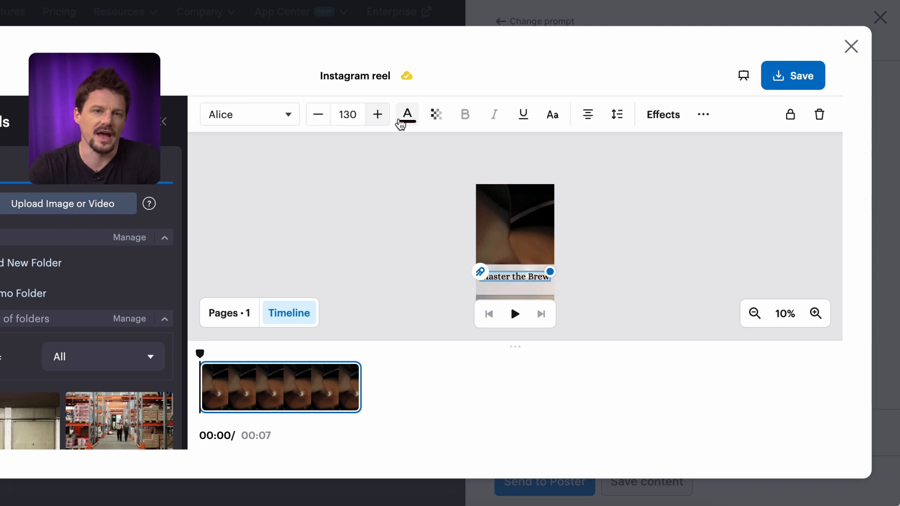